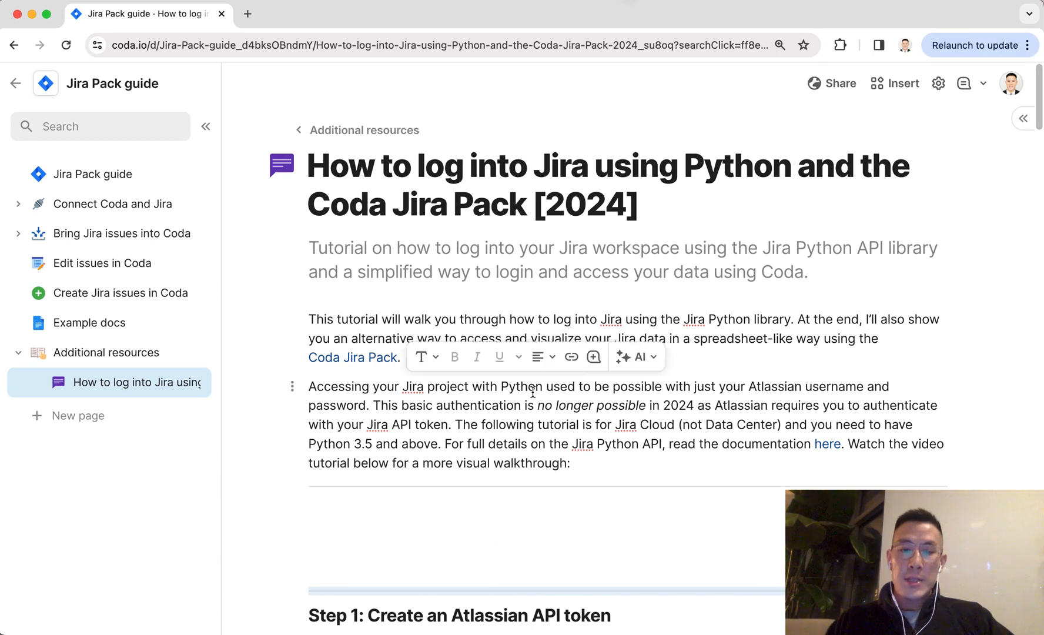
Step: Follow the tutorial's Step 1 link to the Atlassian API tokens page
scroll("down", 3)
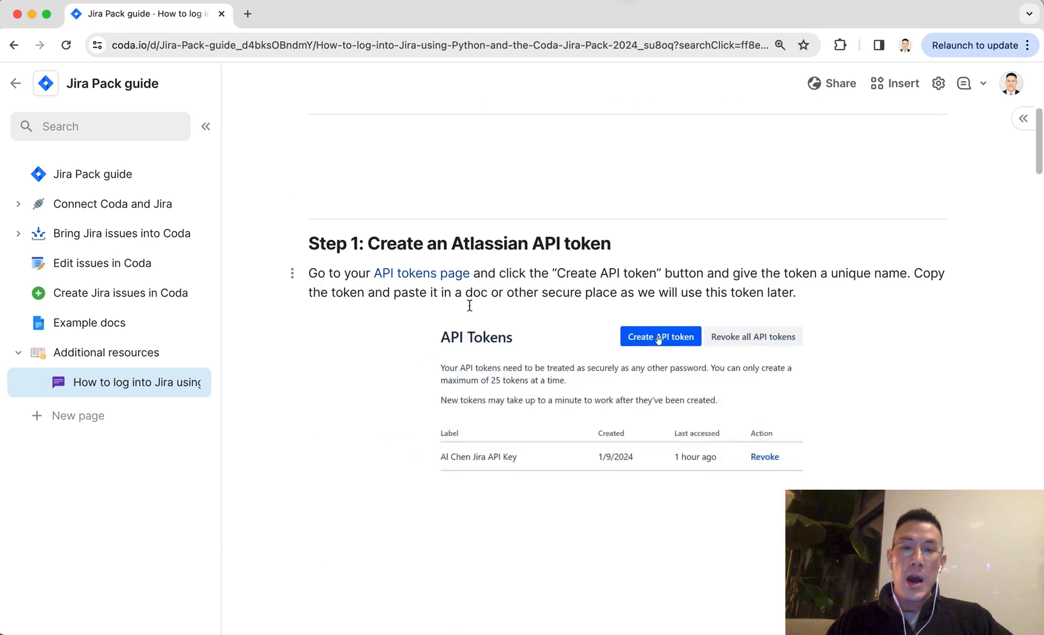
left_click(422, 274)
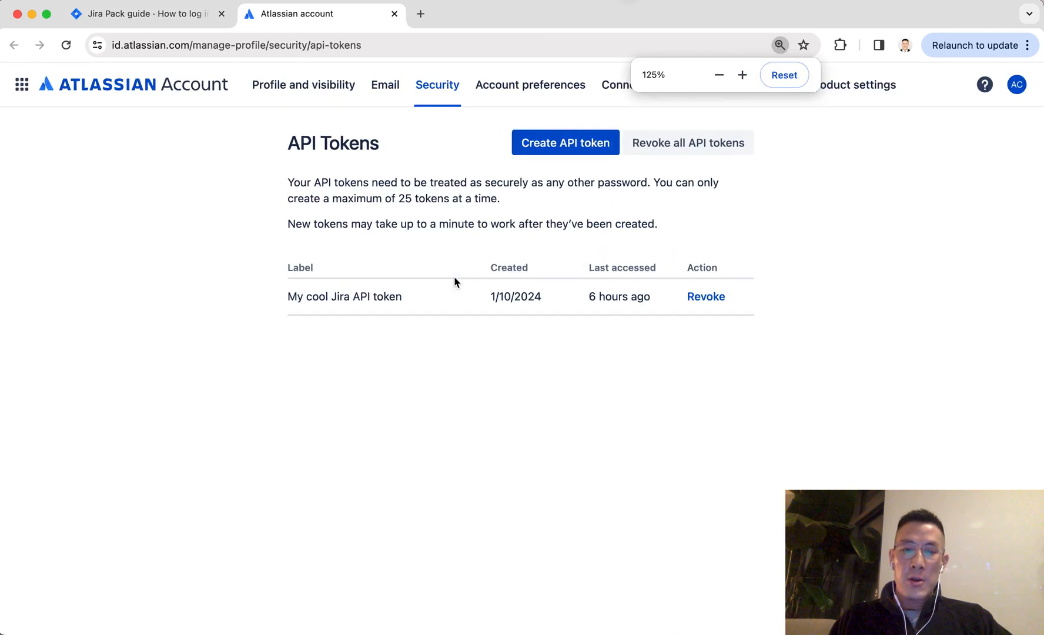
Step: Create an API token labelled 'My cool Jira API token 2' and copy its value
left_click(565, 142)
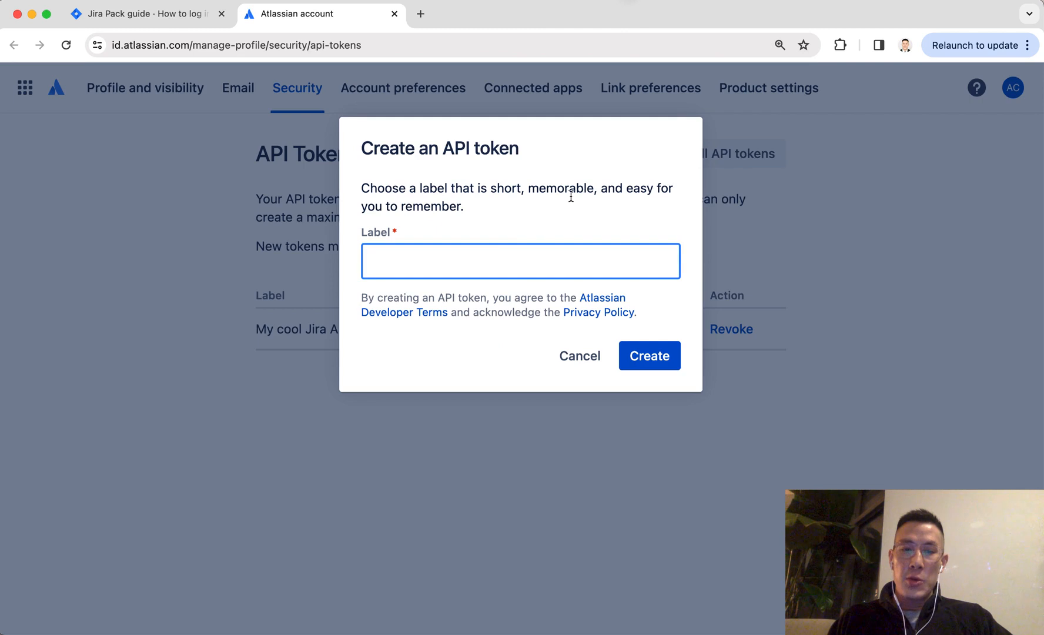
type("My cool")
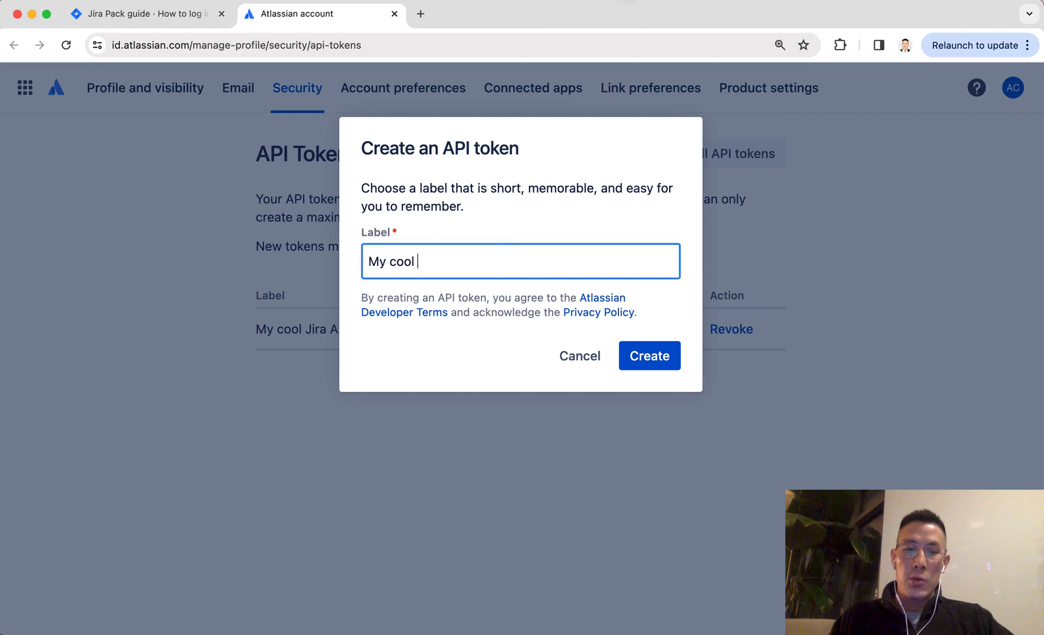
type("Jira API token 2")
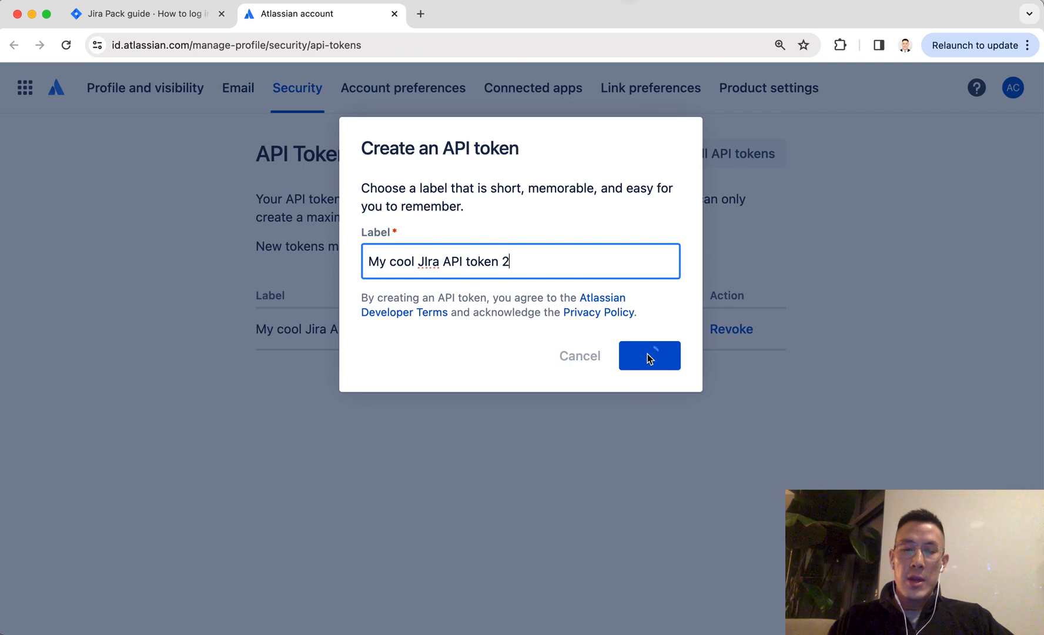
left_click(649, 355)
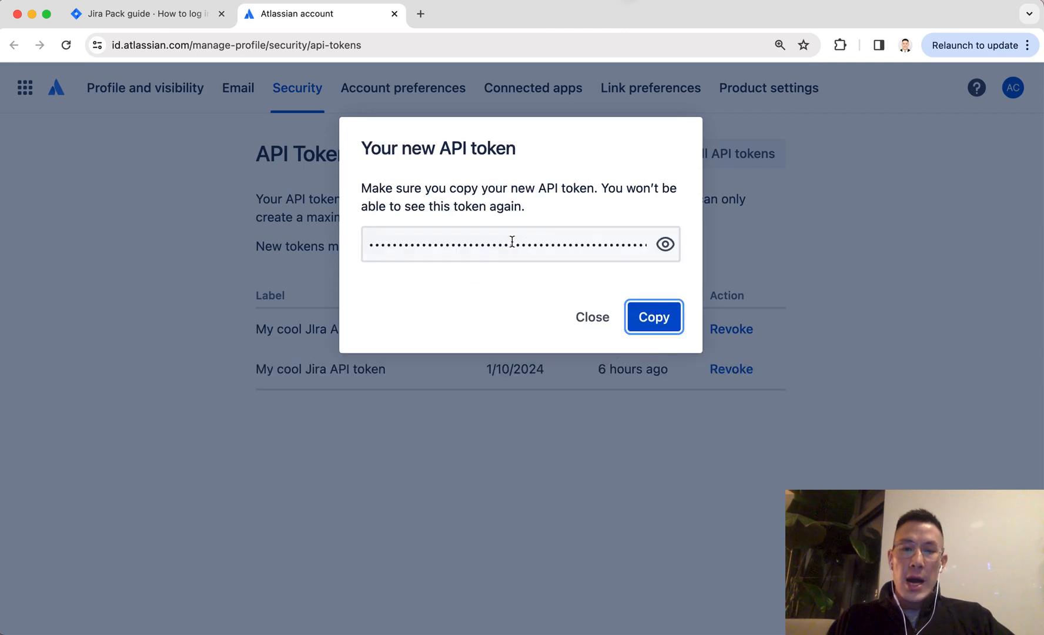
left_click(654, 317)
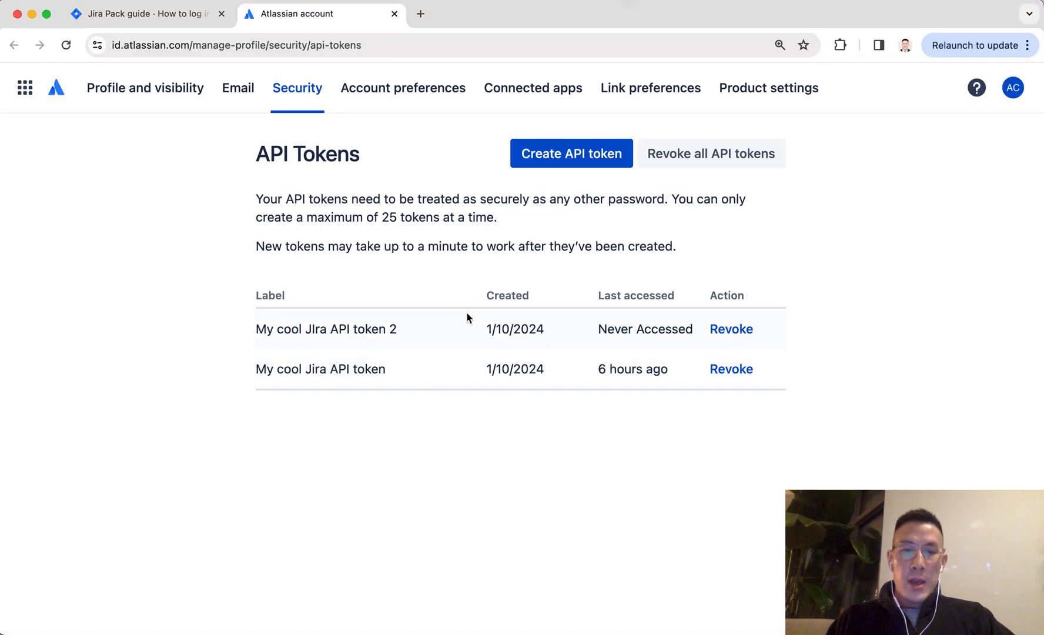
right_click(177, 13)
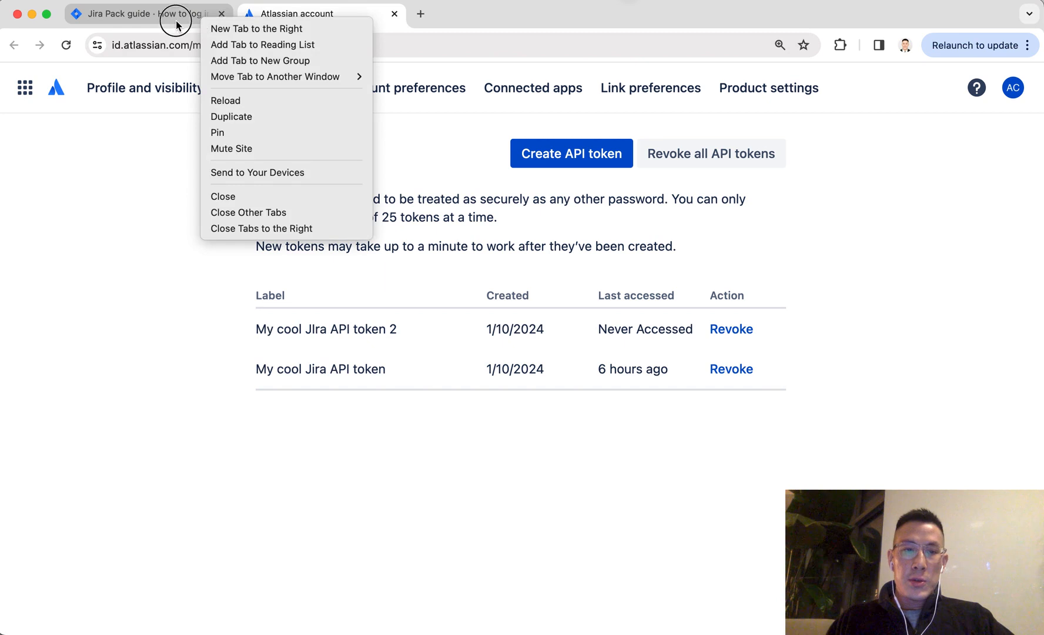
Step: Install the jira package with pip and launch a Python 3 shell with python3
left_click(143, 13)
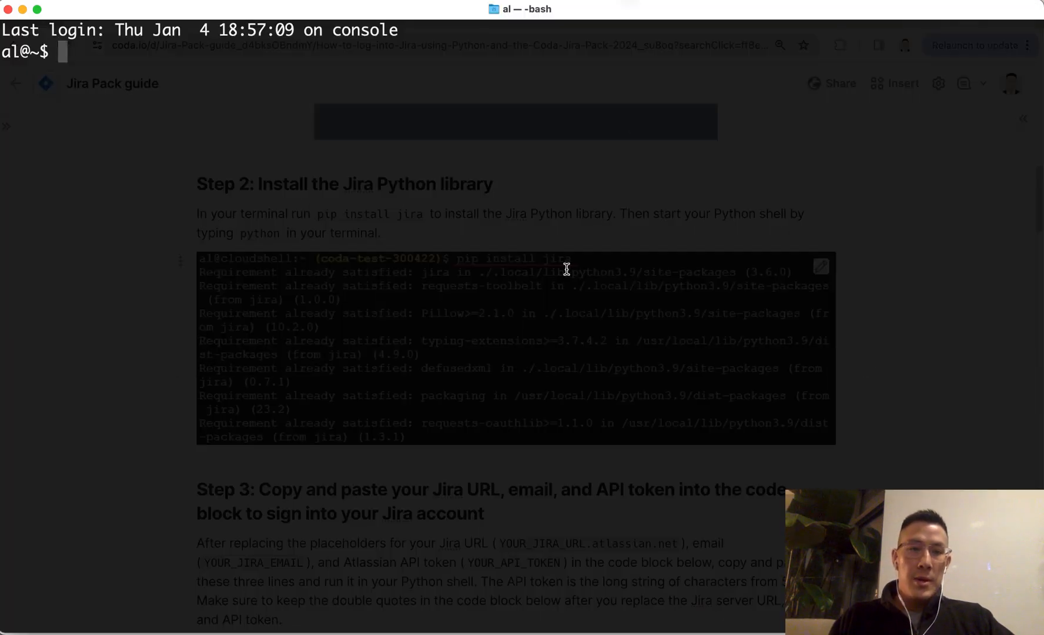
type("pip install jir")
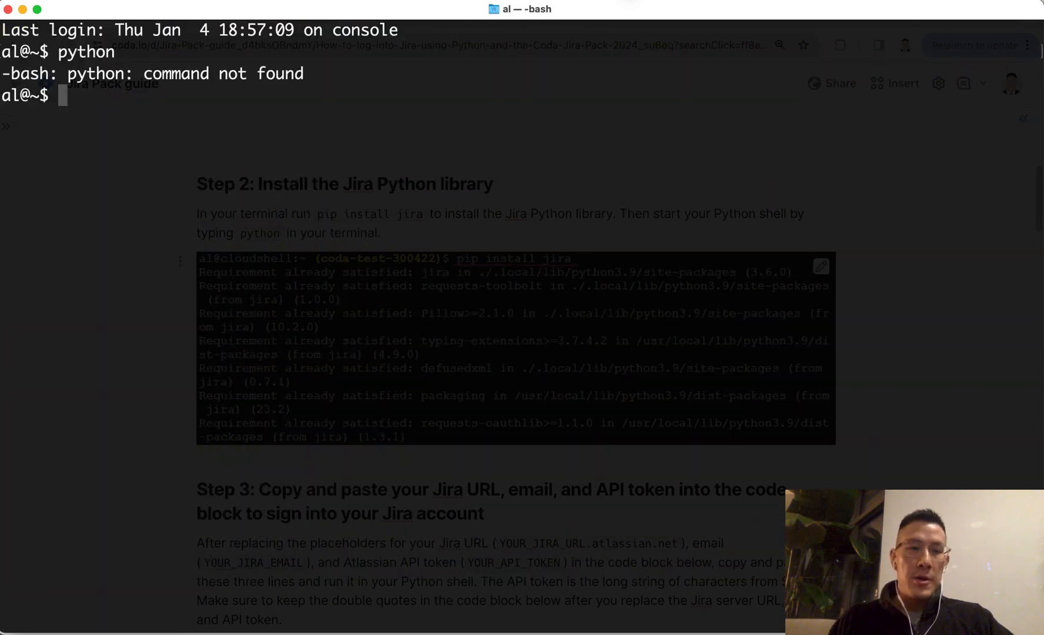
type("p")
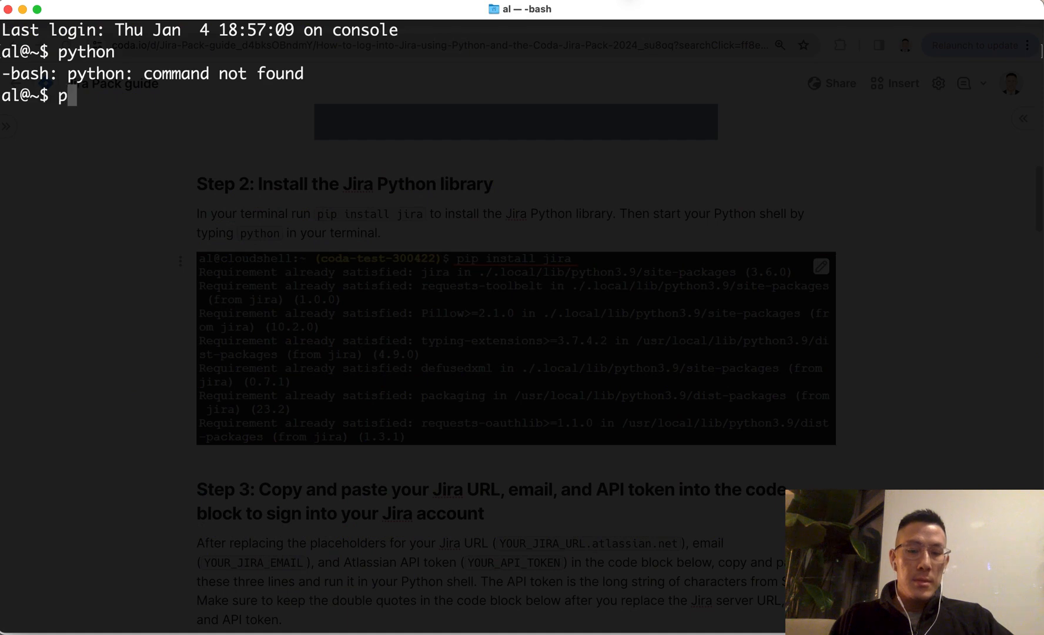
type("pyth")
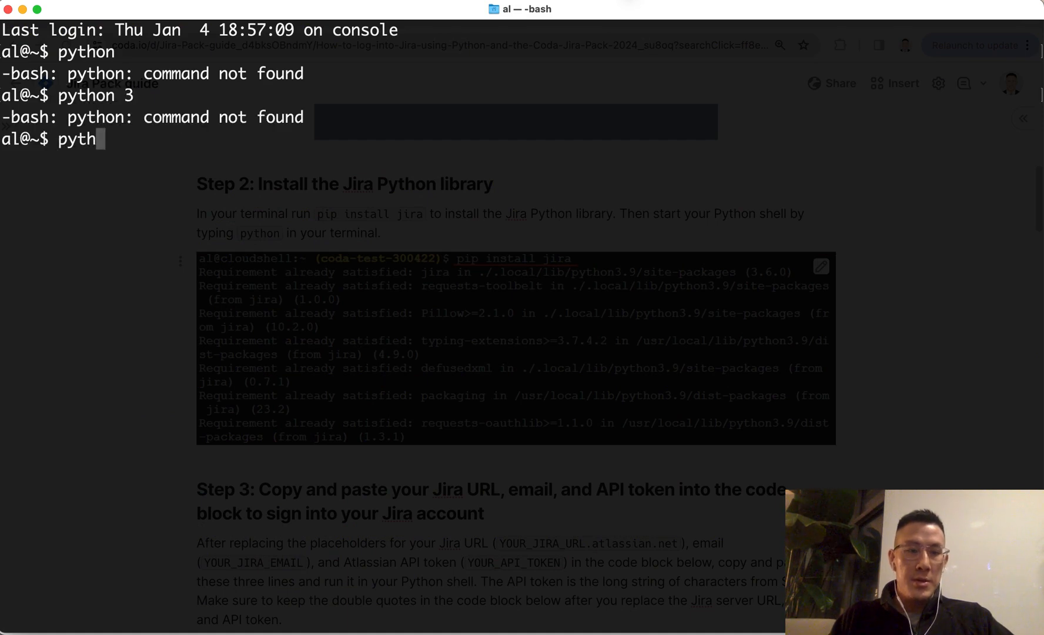
key("Return")
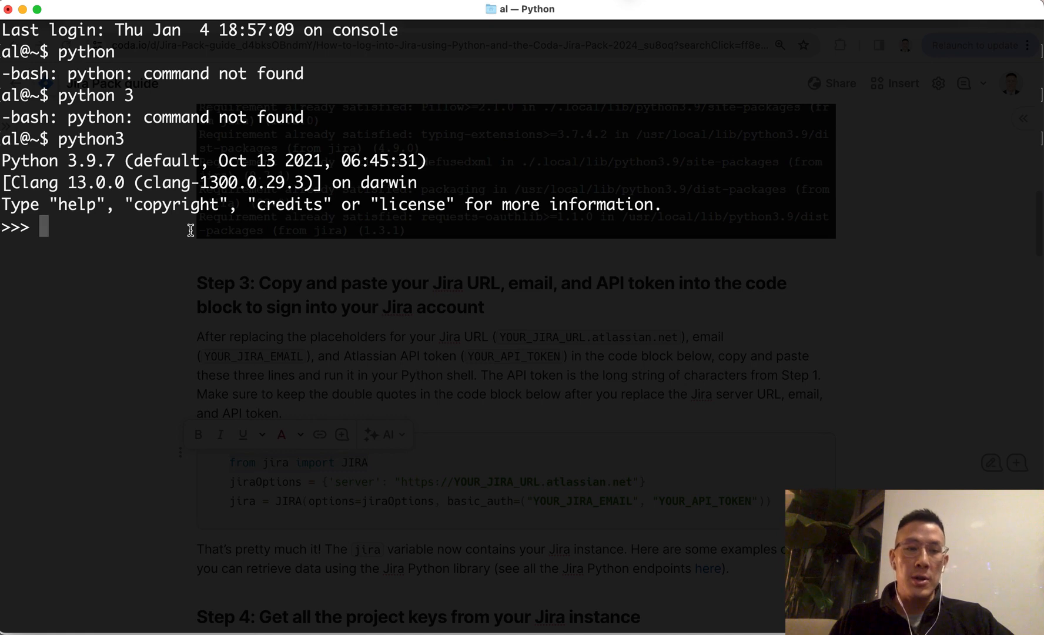
type("from jira import JIRA")
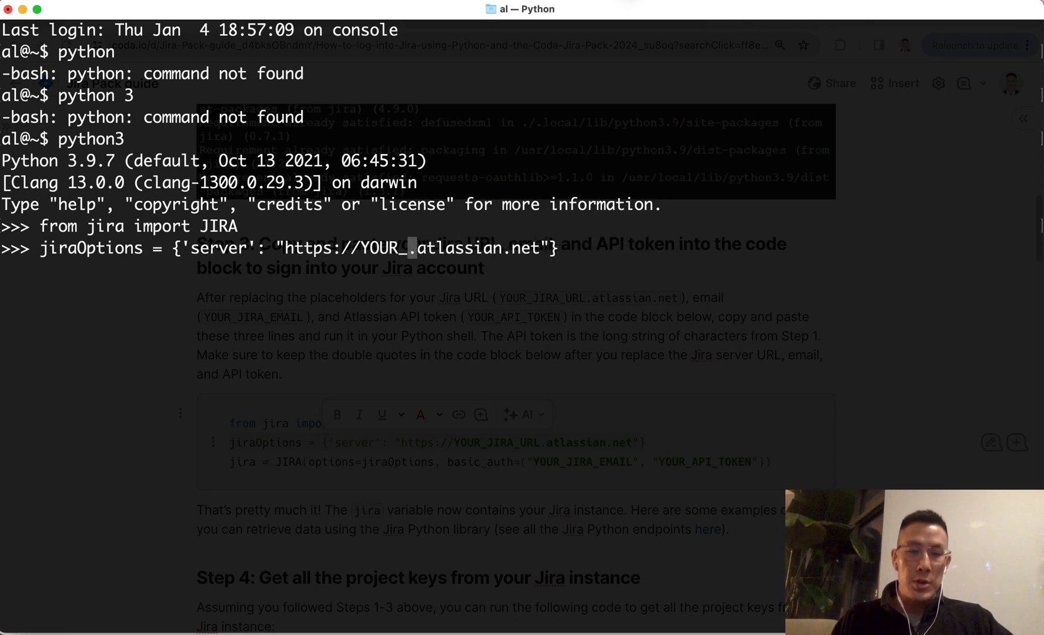
type("krypton-project")
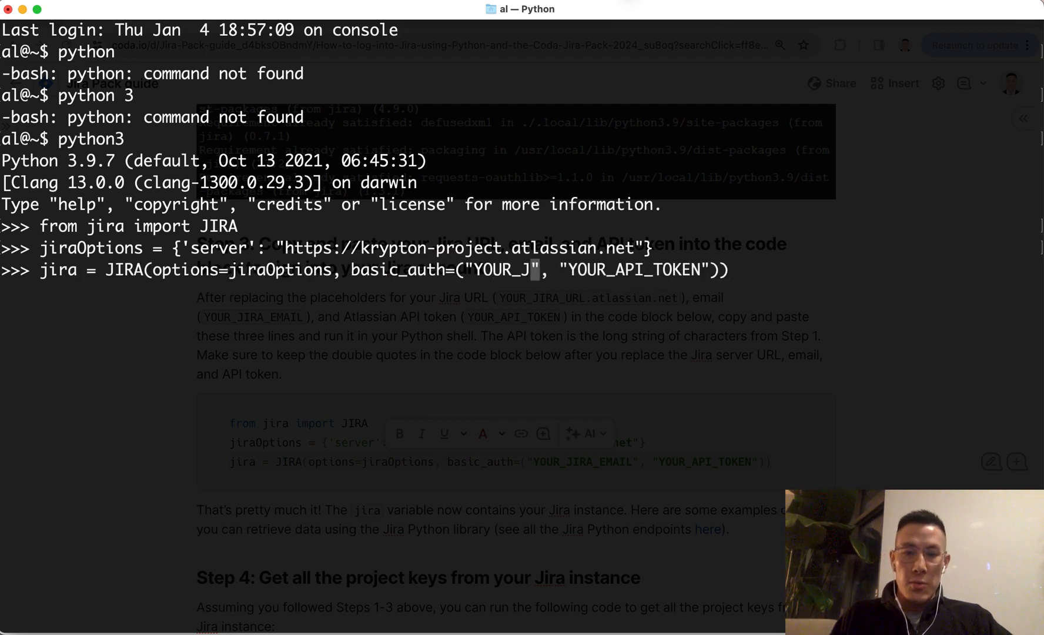
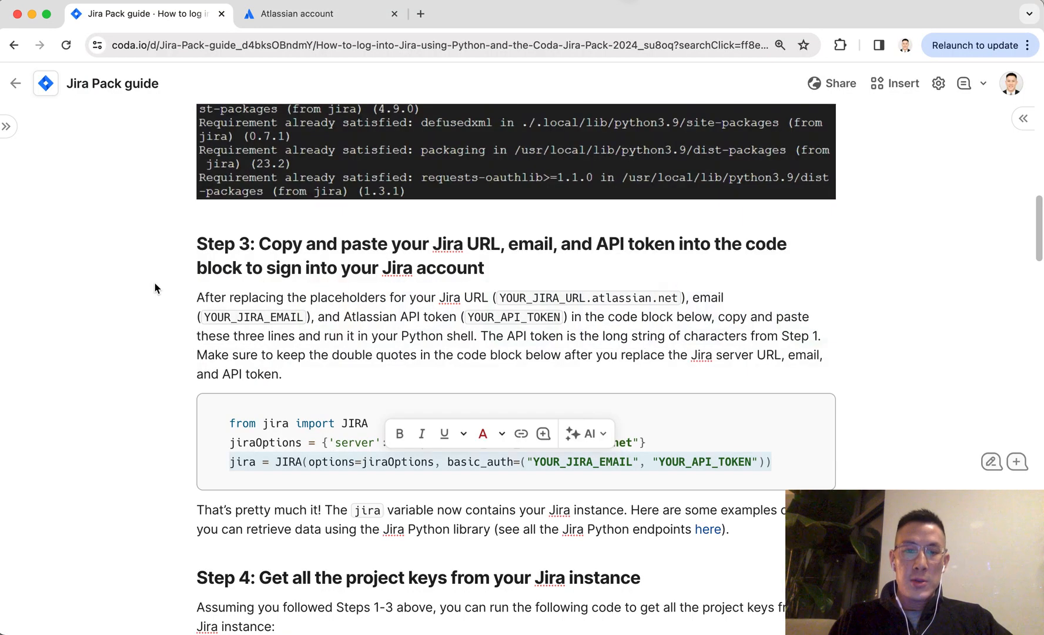
mouse_move(473, 321)
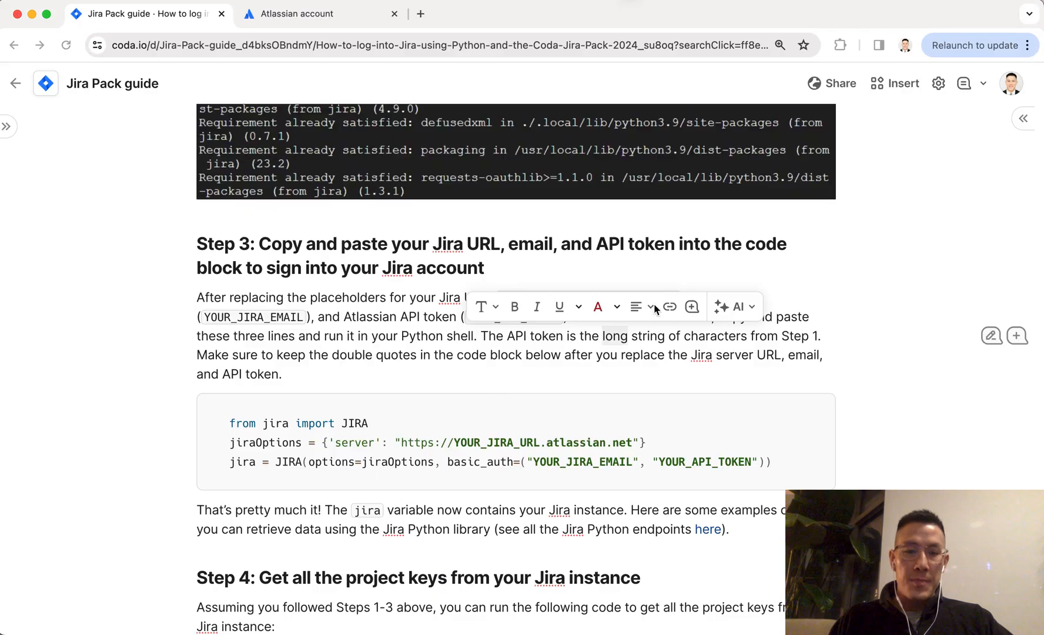
mouse_move(736, 306)
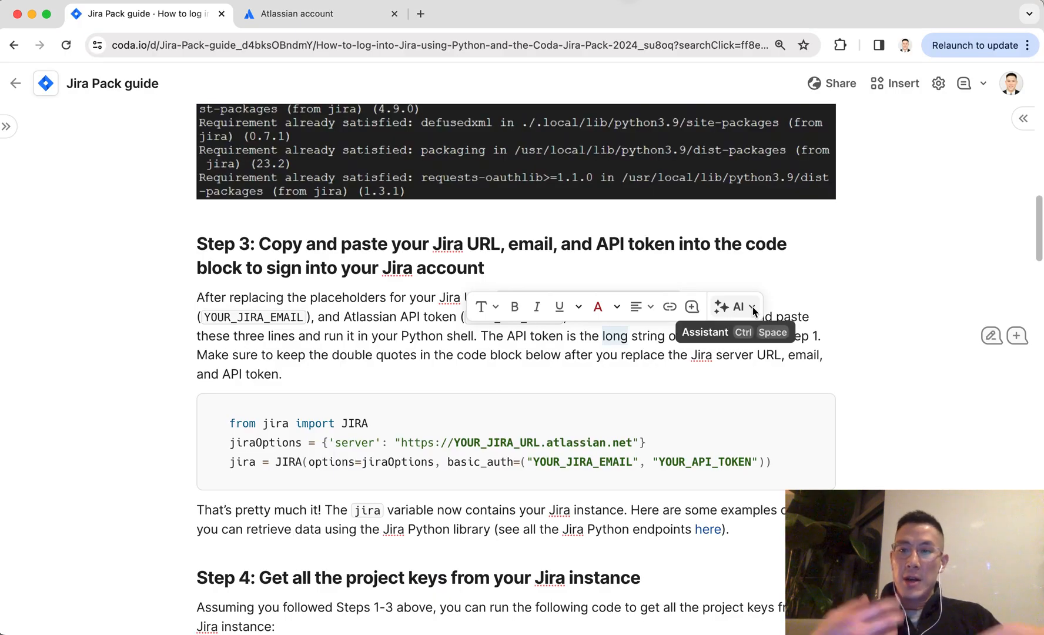
Step: Select the Step 4 'for project in jira.projects()' code line in the tutorial
scroll("down", 3)
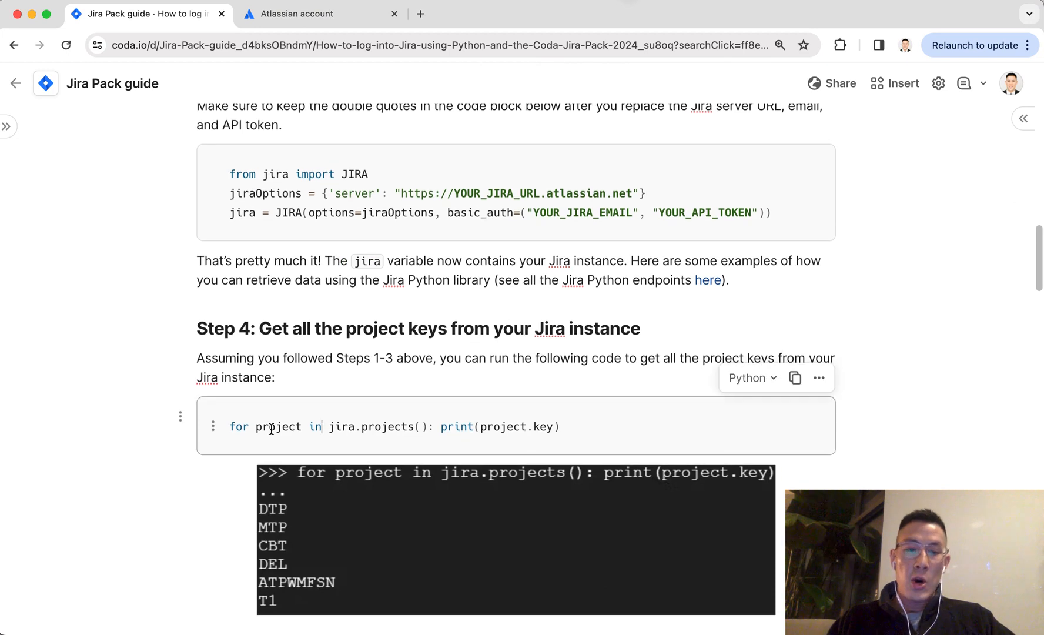
mouse_move(563, 443)
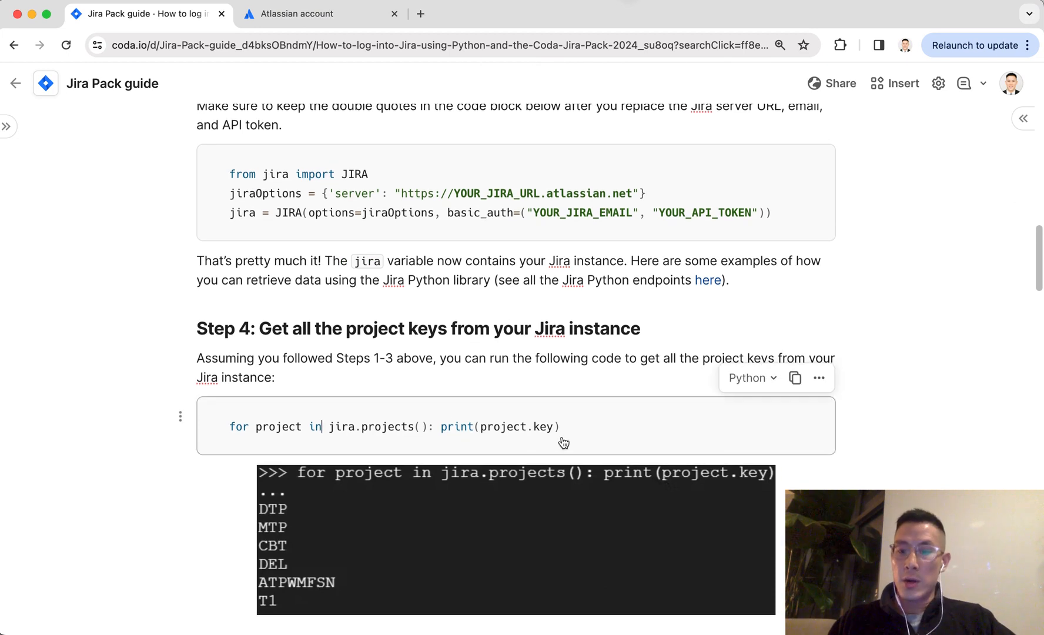
left_click_drag(229, 427, 560, 427)
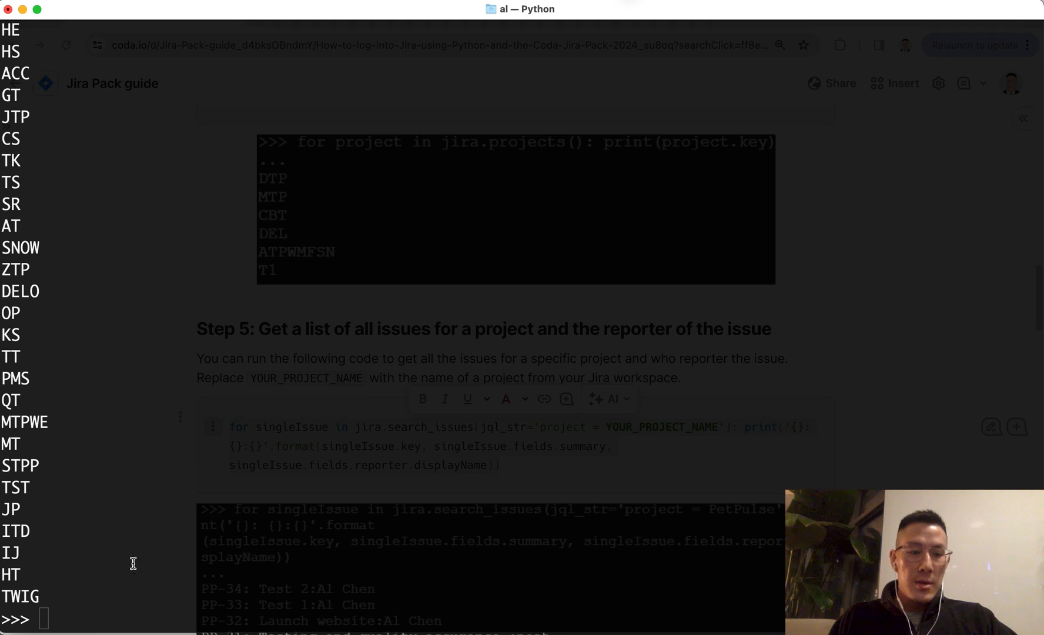
mouse_move(72, 618)
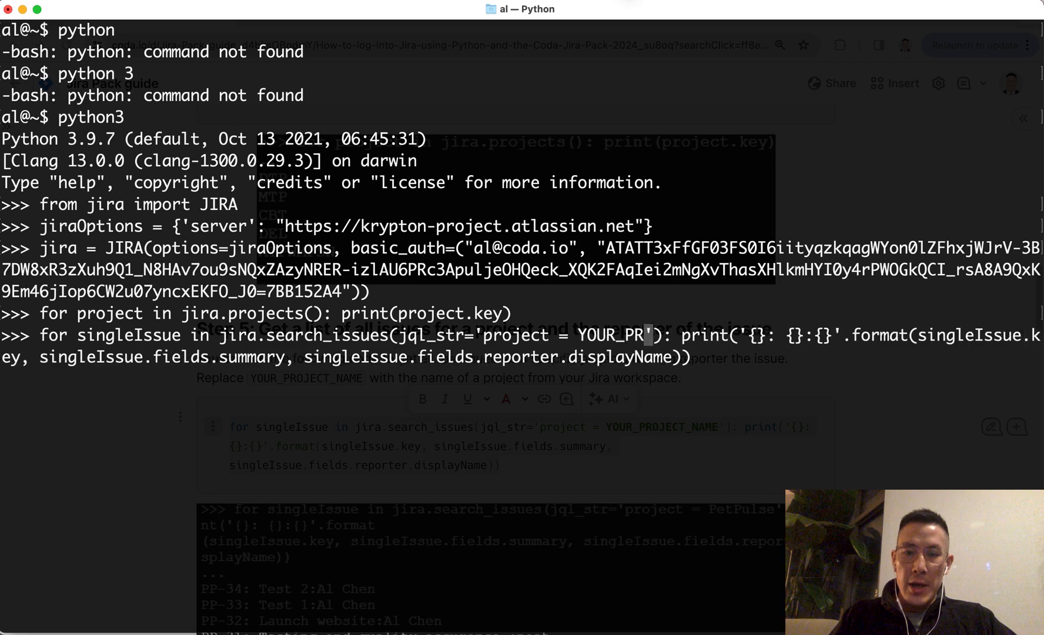
Step: Replace YOUR_PROJECT_NAME with PetPulse in the issue-listing loop
type("Pe")
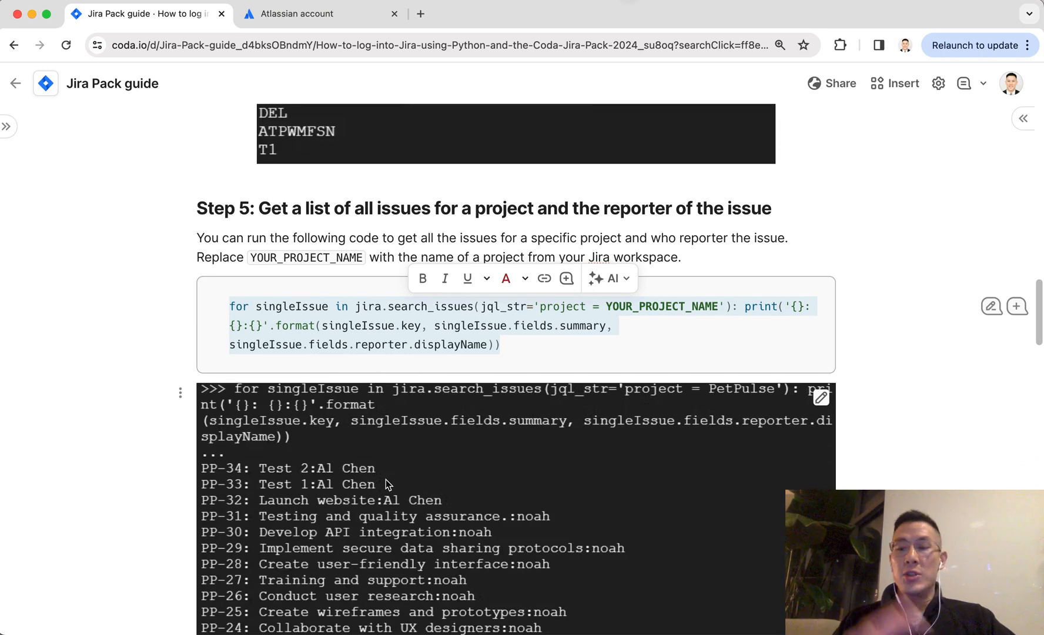
scroll("down", 3)
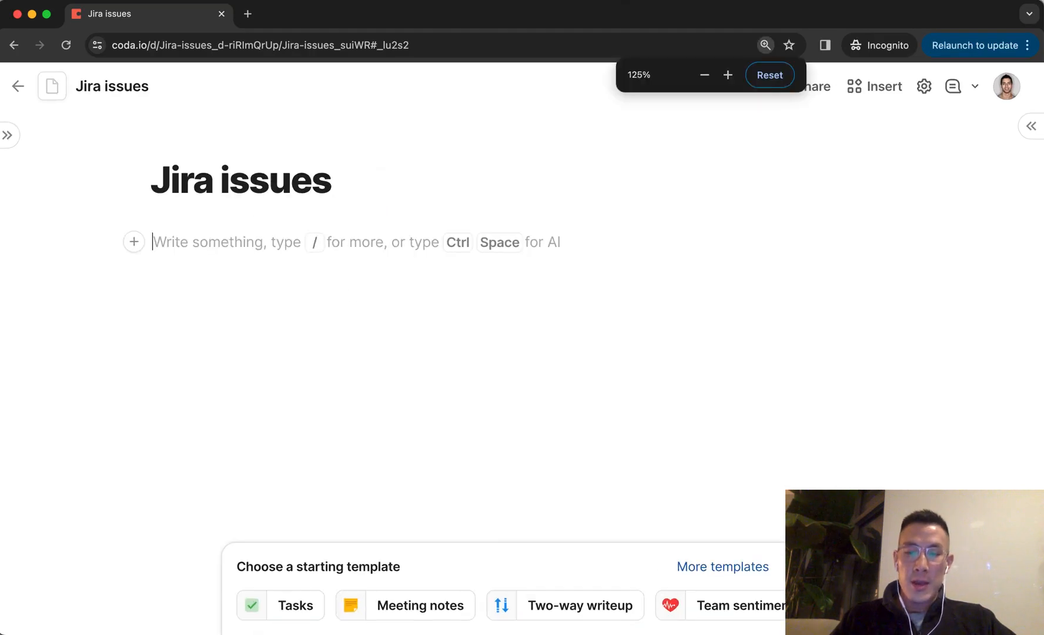
Step: Add the Jira Pack via /jira and start signing in to connect a private Jira account
type("/jira")
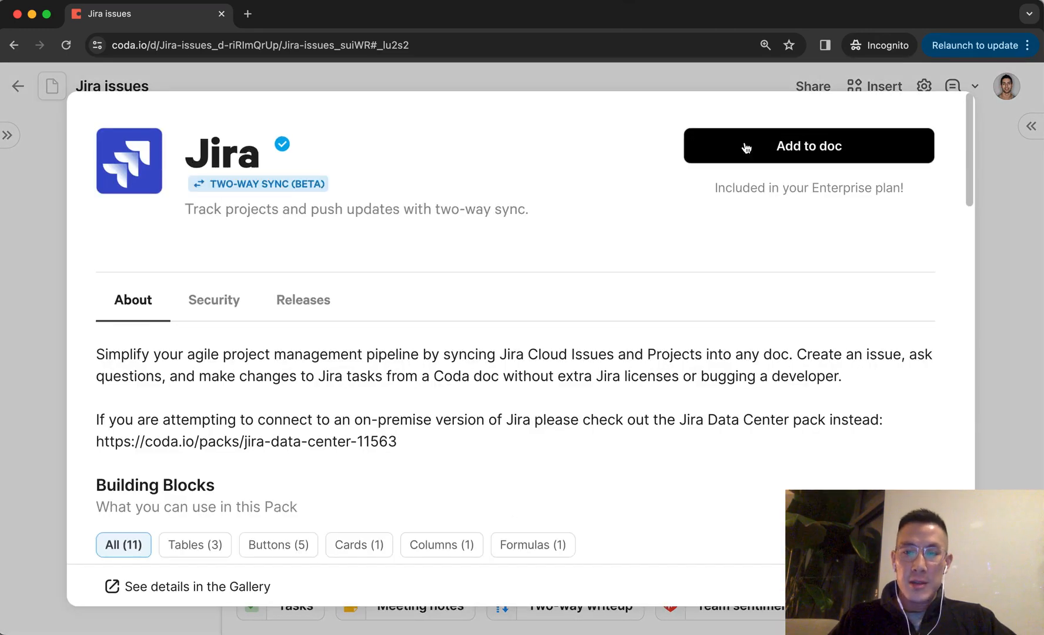
left_click(808, 146)
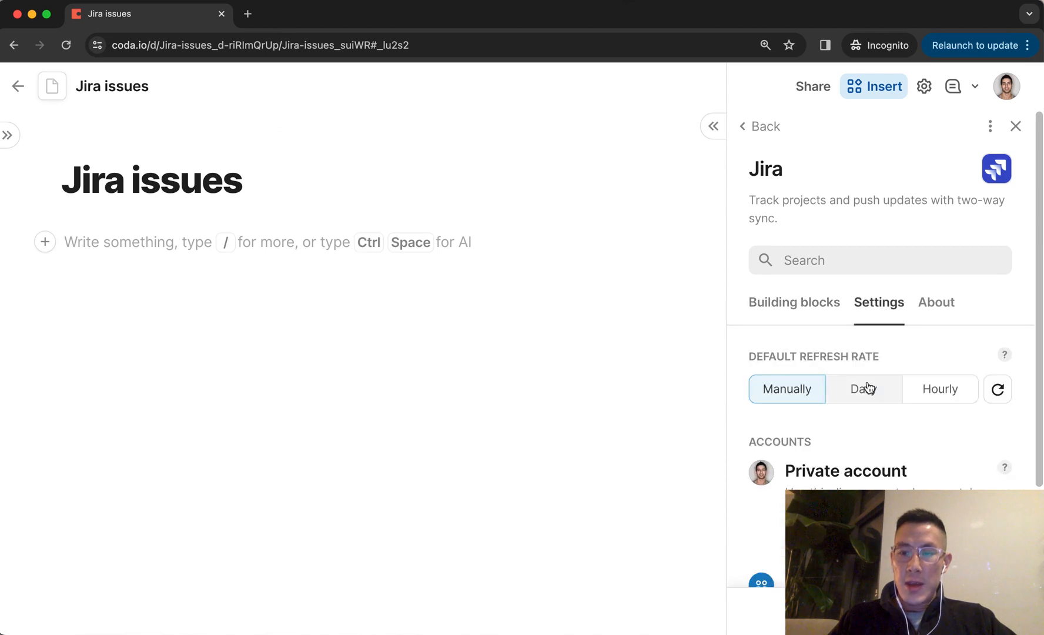
left_click(868, 417)
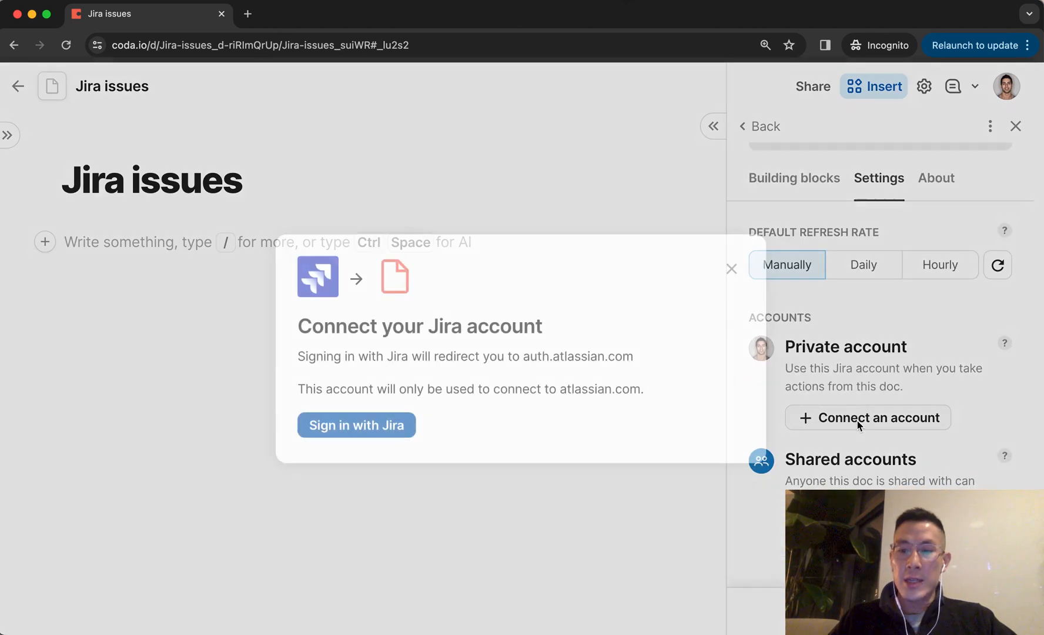
left_click(357, 425)
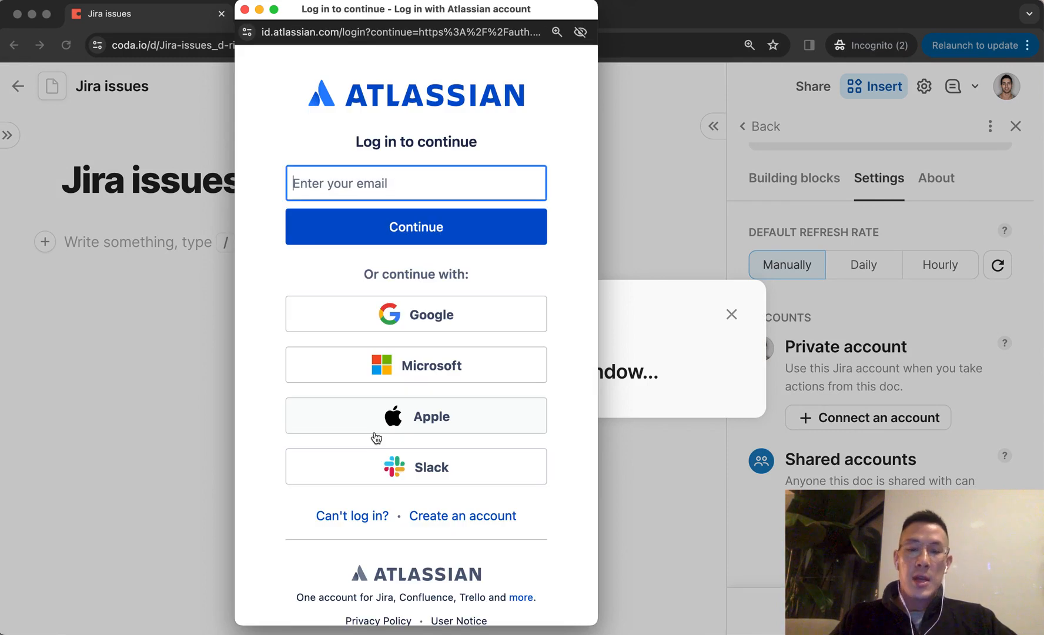
Step: Log in to Atlassian with the al@ work email and password
type("al@")
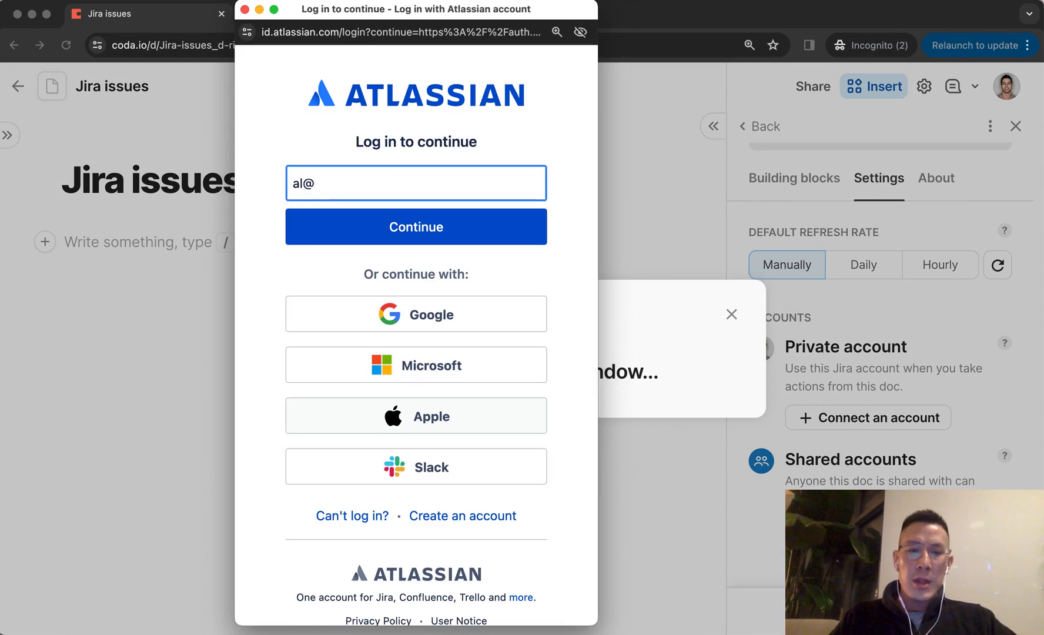
left_click(416, 226)
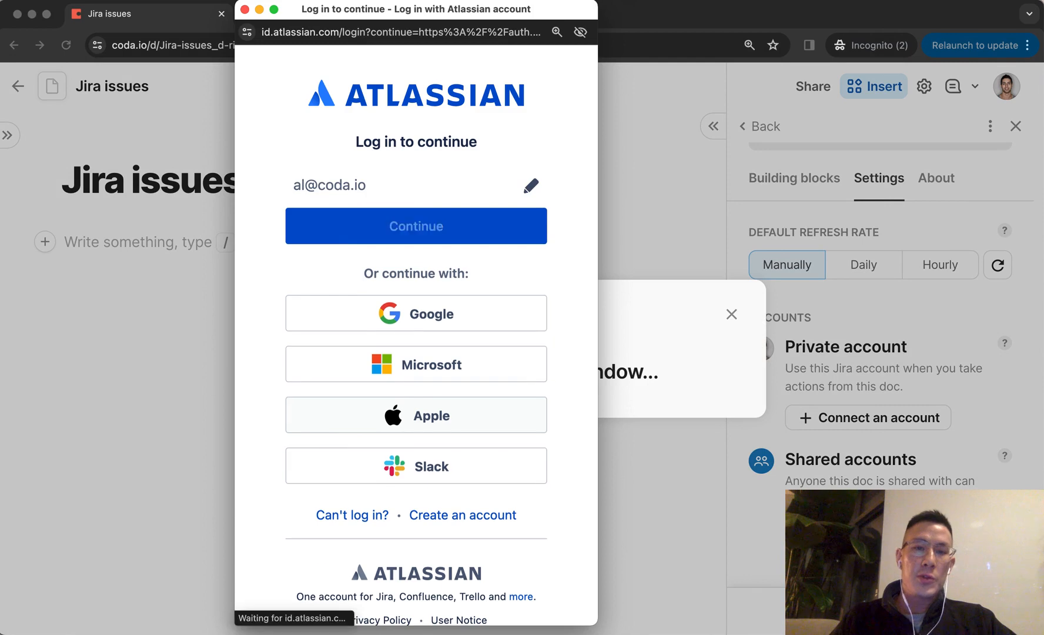
type("password")
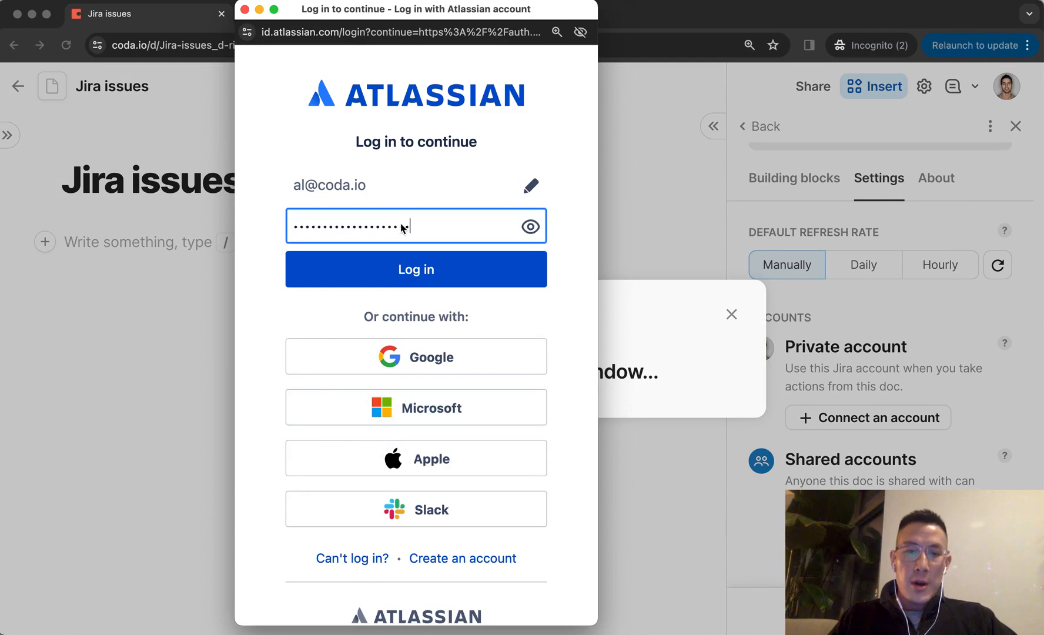
left_click(415, 269)
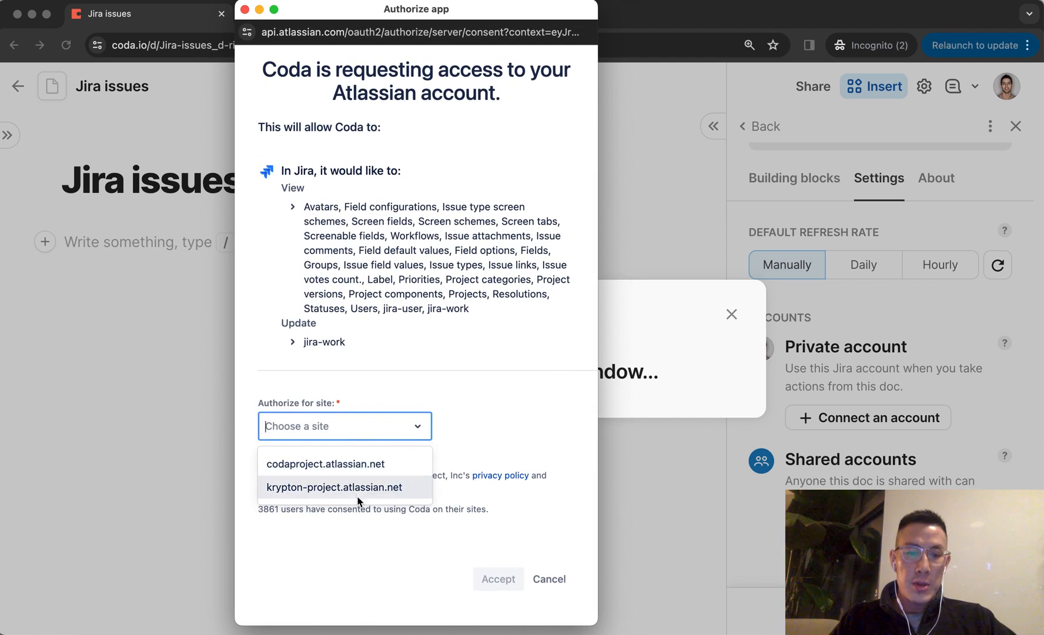
Step: Authorize krypton-project.atlassian.net and connect it as the doc's private account
left_click(334, 487)
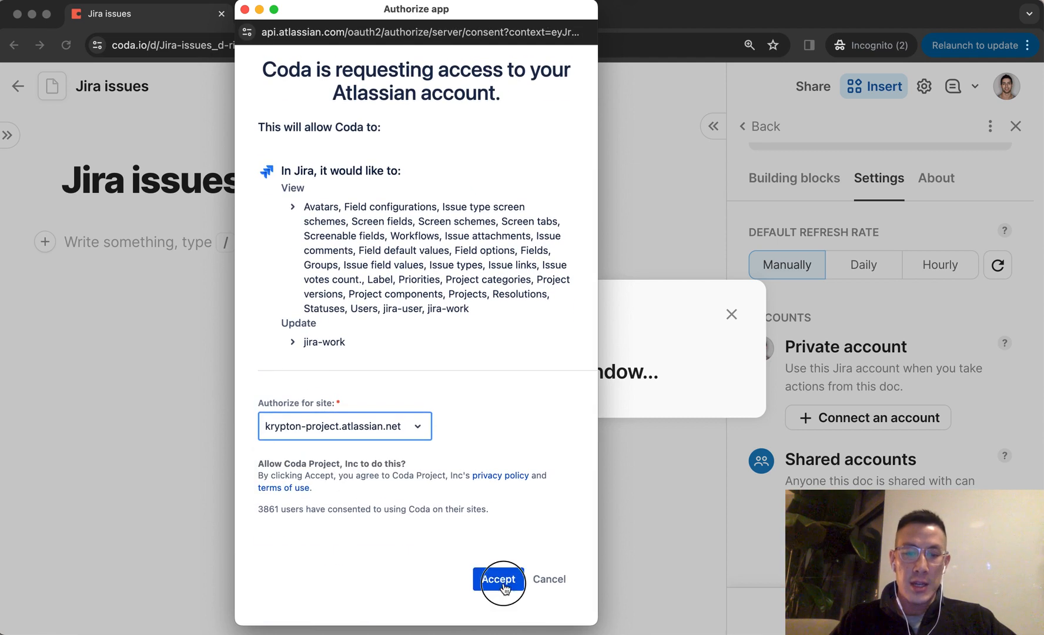
left_click(499, 579)
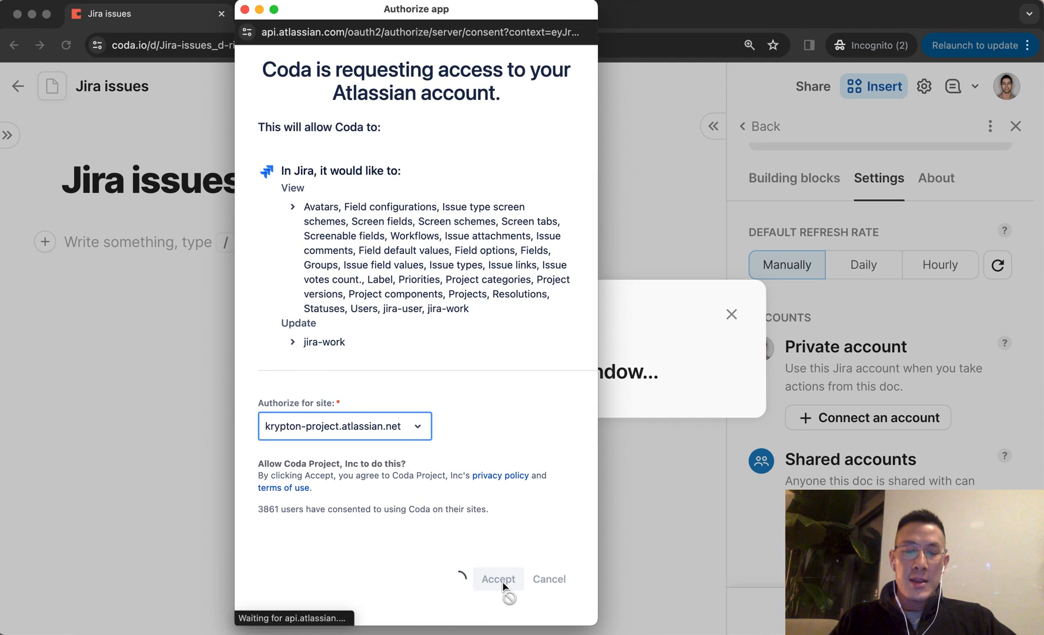
left_click(497, 578)
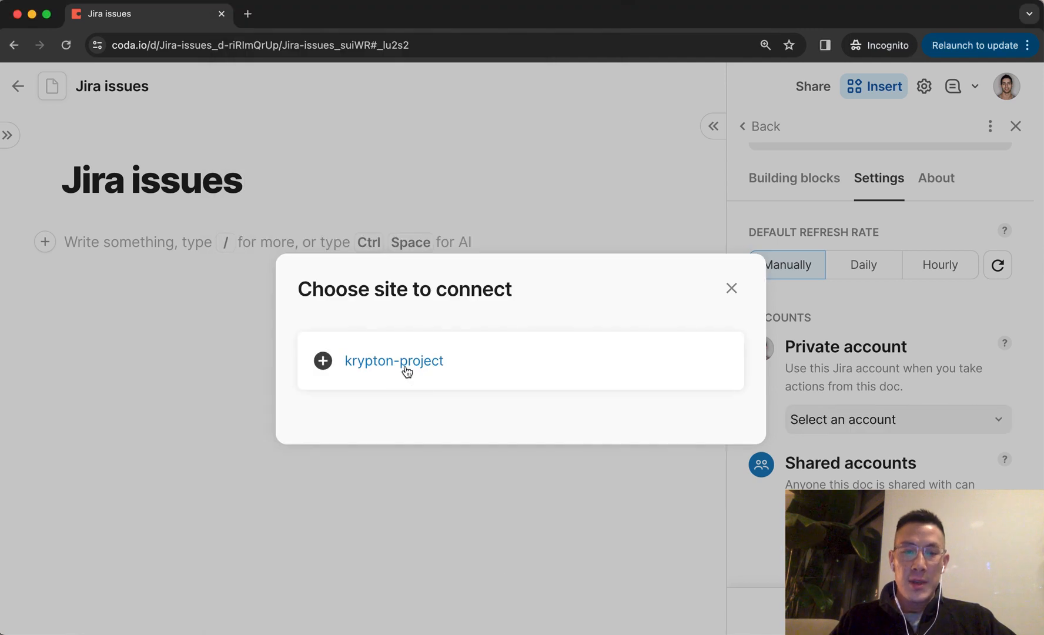
left_click(394, 361)
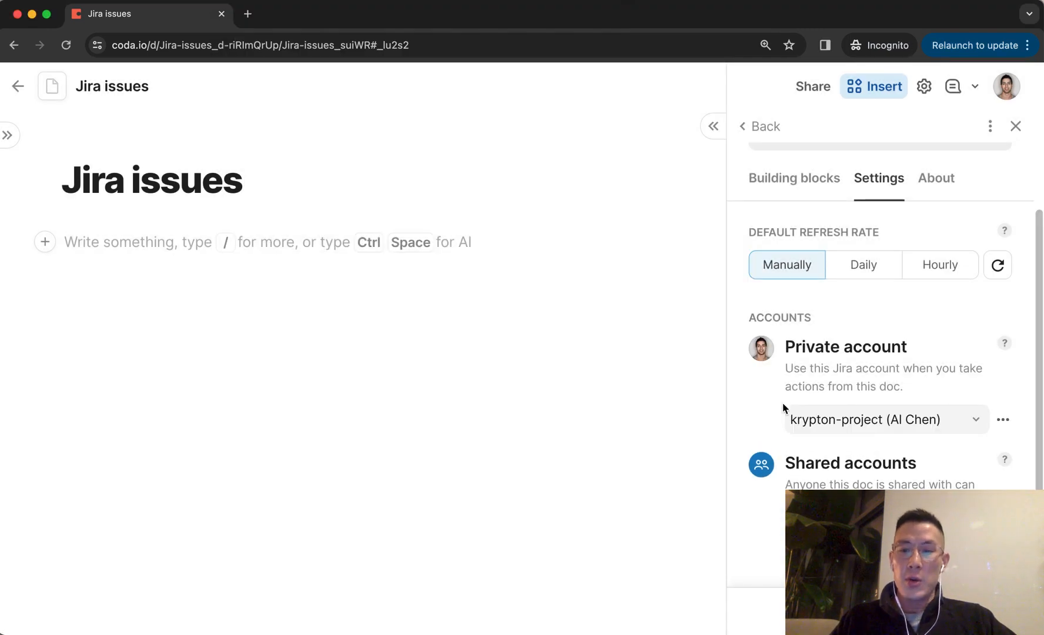
Step: Insert the Jira Issues table using the shared krypton-project account with the selected columns
left_click(794, 178)
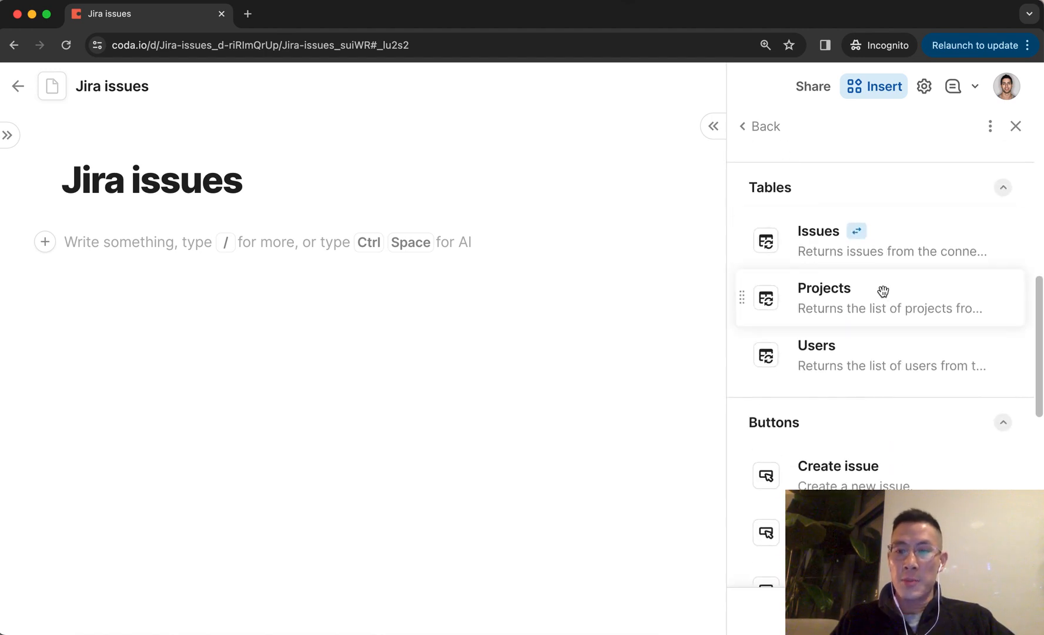
left_click(824, 297)
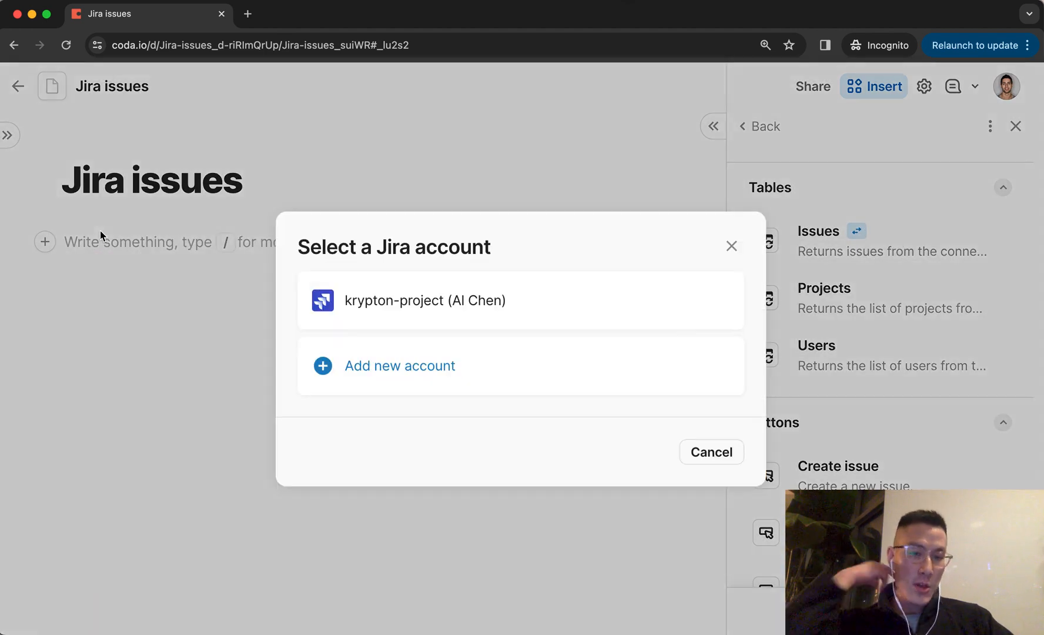
left_click(425, 300)
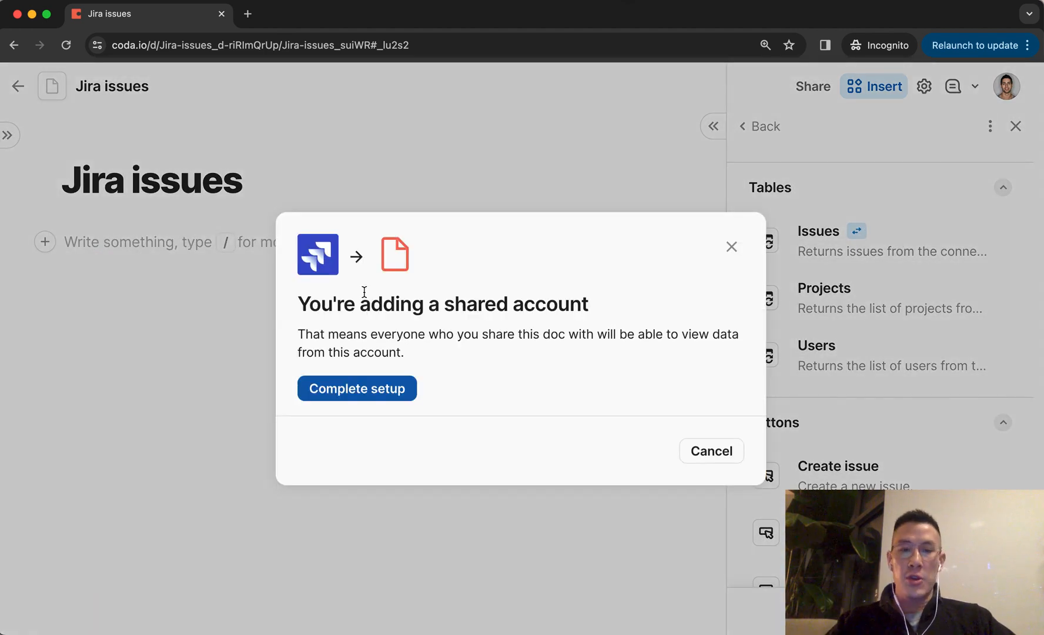
left_click(356, 388)
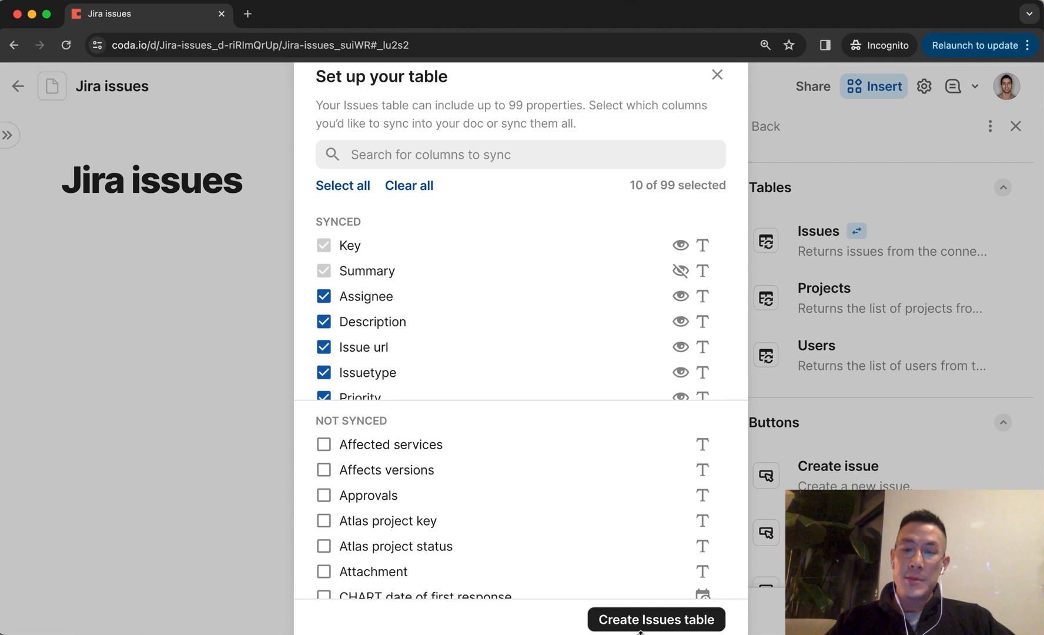
left_click(656, 628)
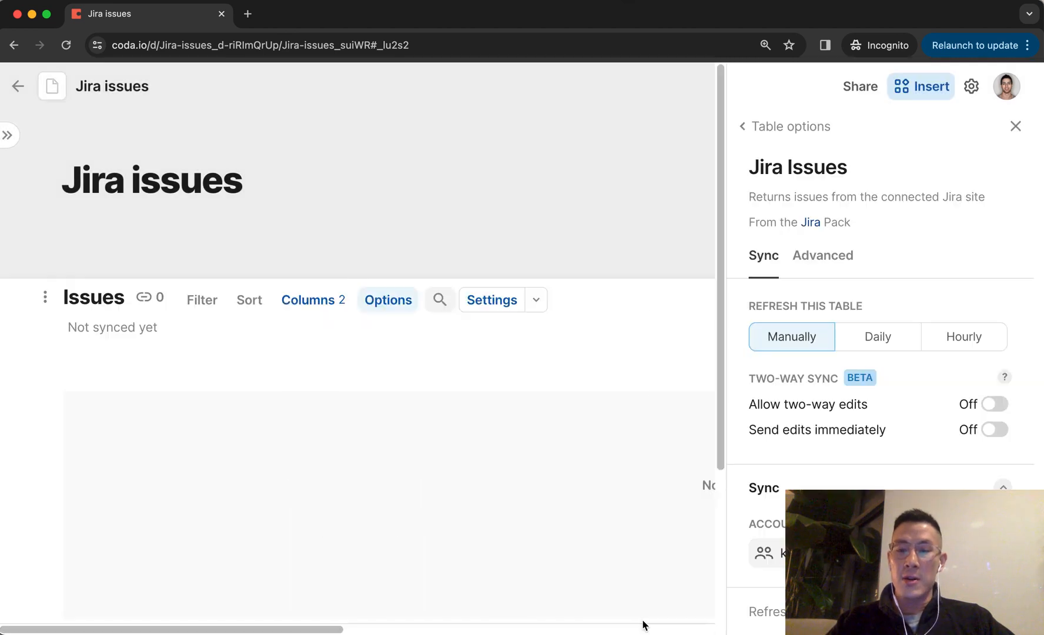
Step: Restrict the Jira sync to the PetPulse project, enable two-way edits, and run Sync now
scroll("down", 3)
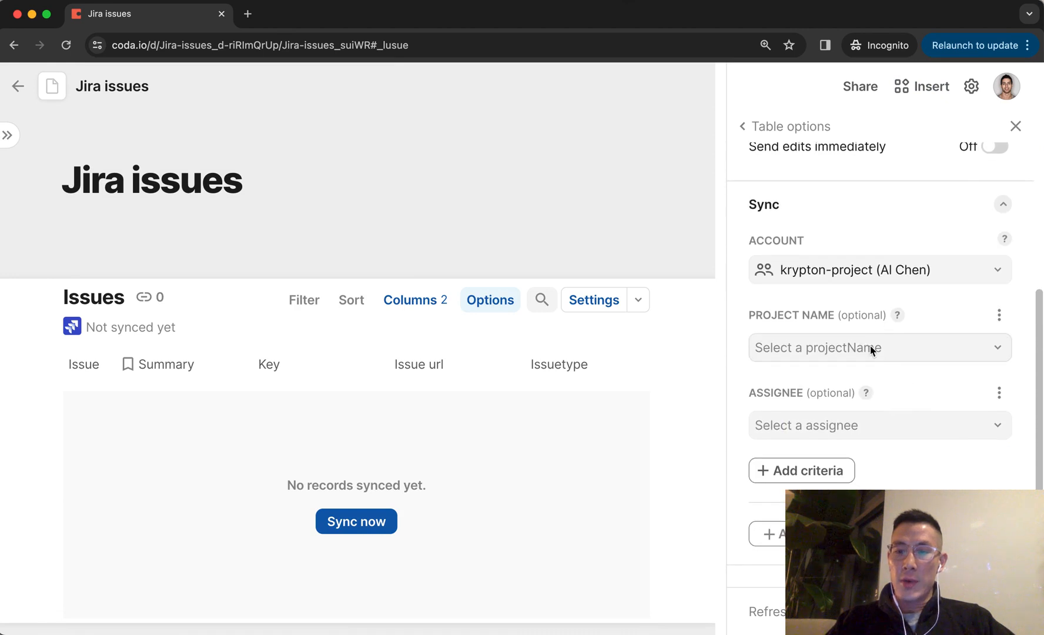
left_click(879, 347)
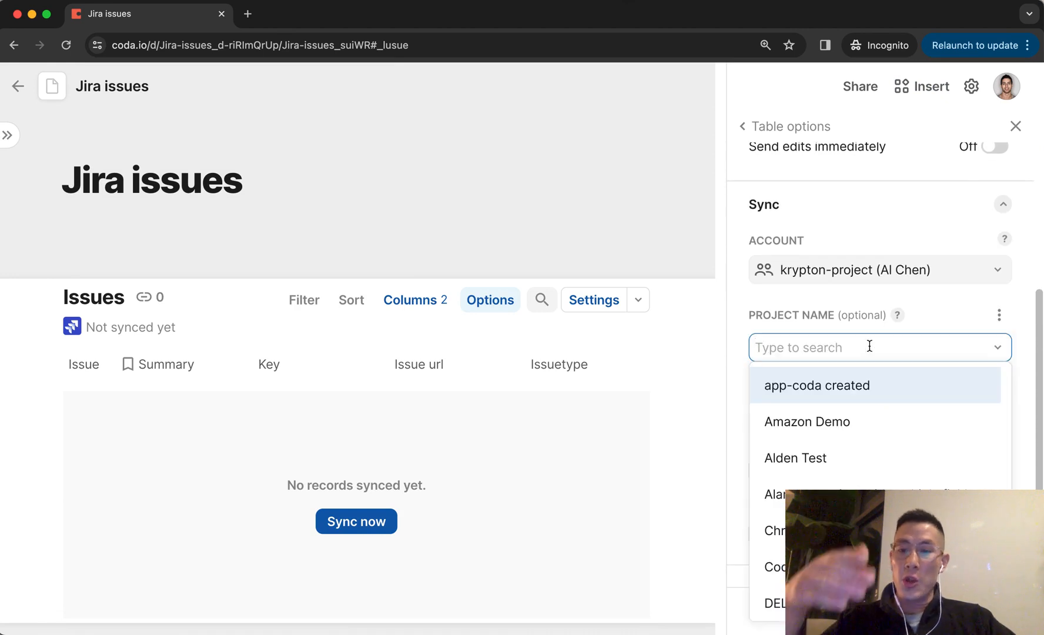
type("Petpu")
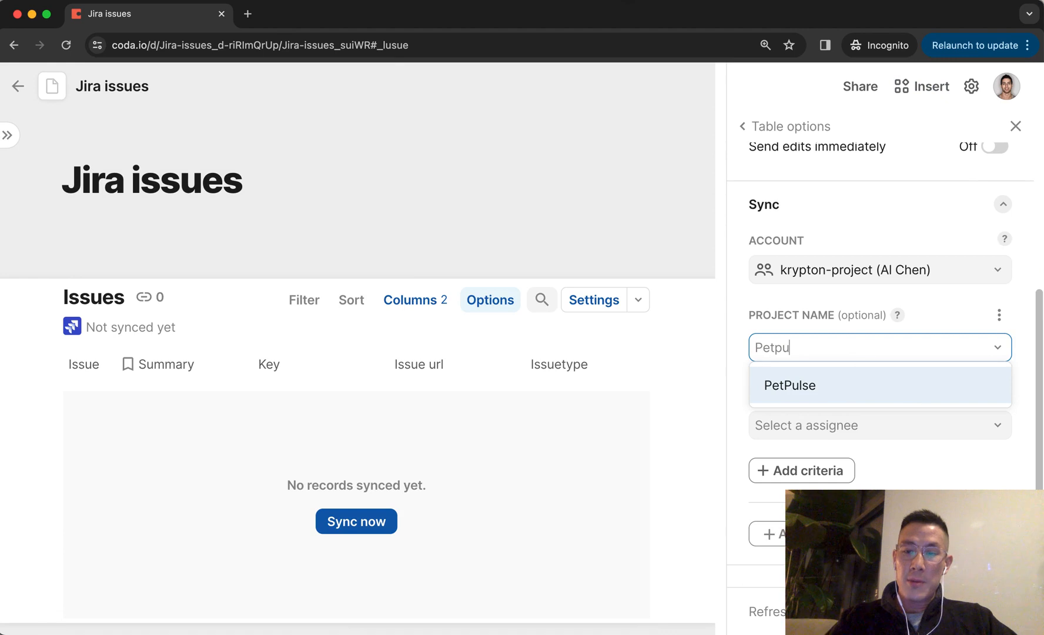
left_click(789, 385)
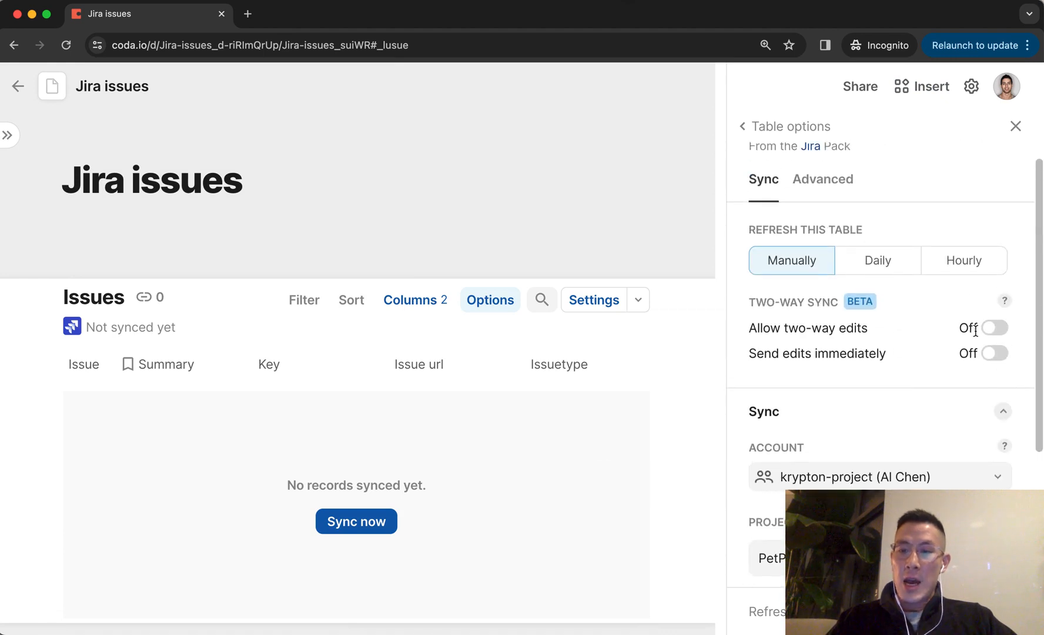
left_click(992, 327)
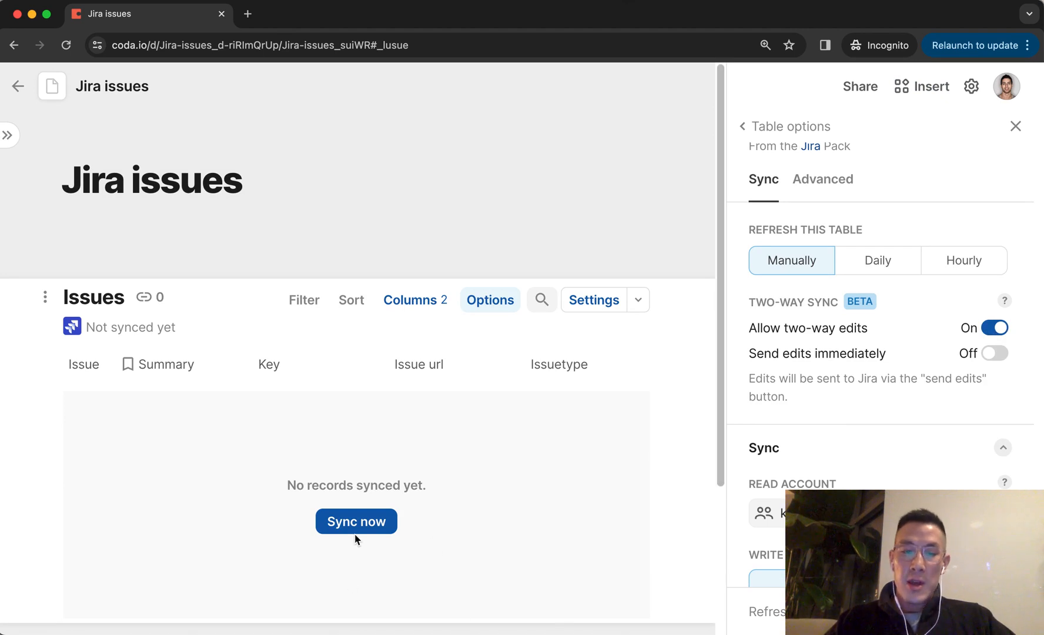
left_click(356, 522)
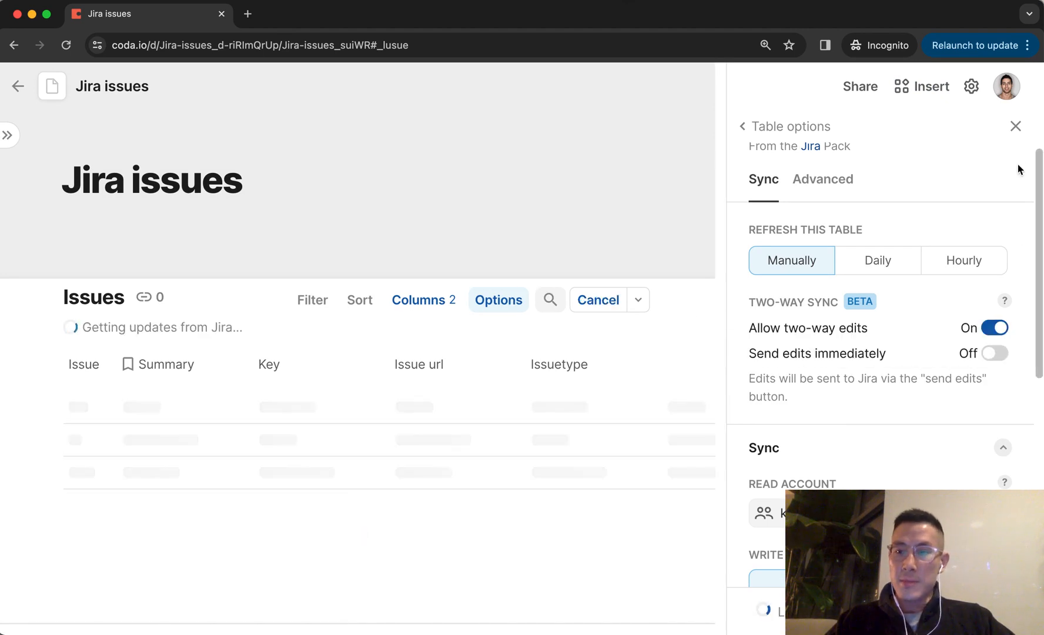
Step: Close table options after the PetPulse sync fills the table, then bring up its Columns list
left_click(1016, 126)
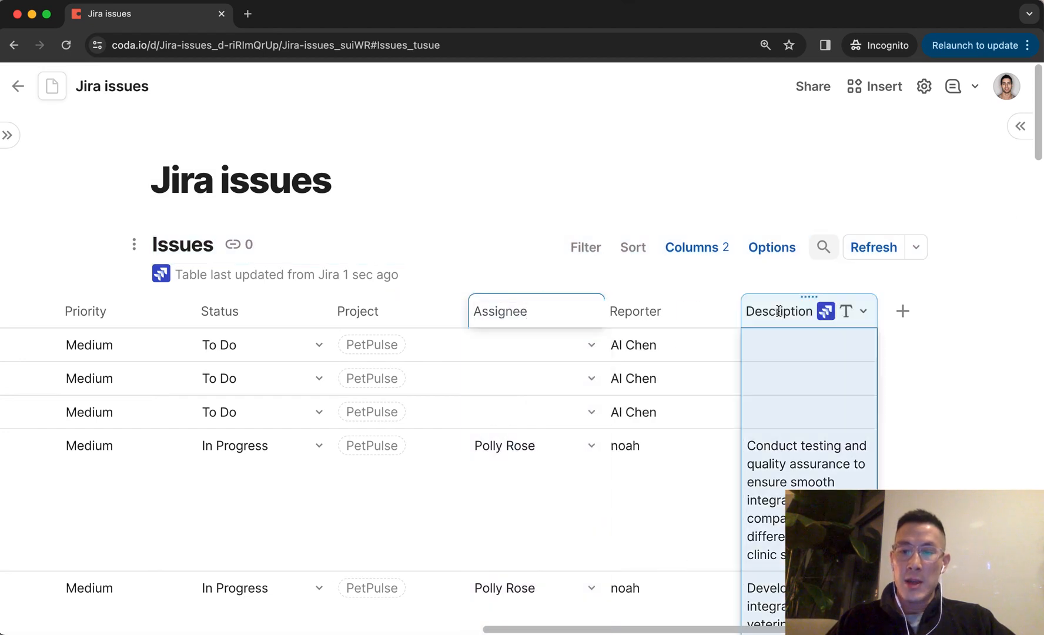
left_click(864, 311)
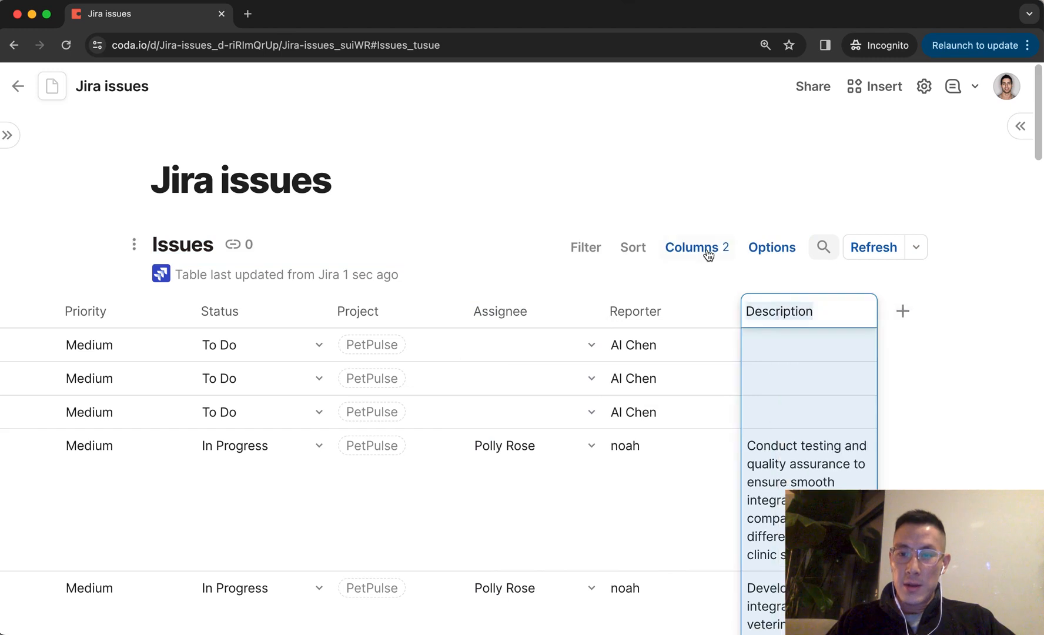
left_click(692, 247)
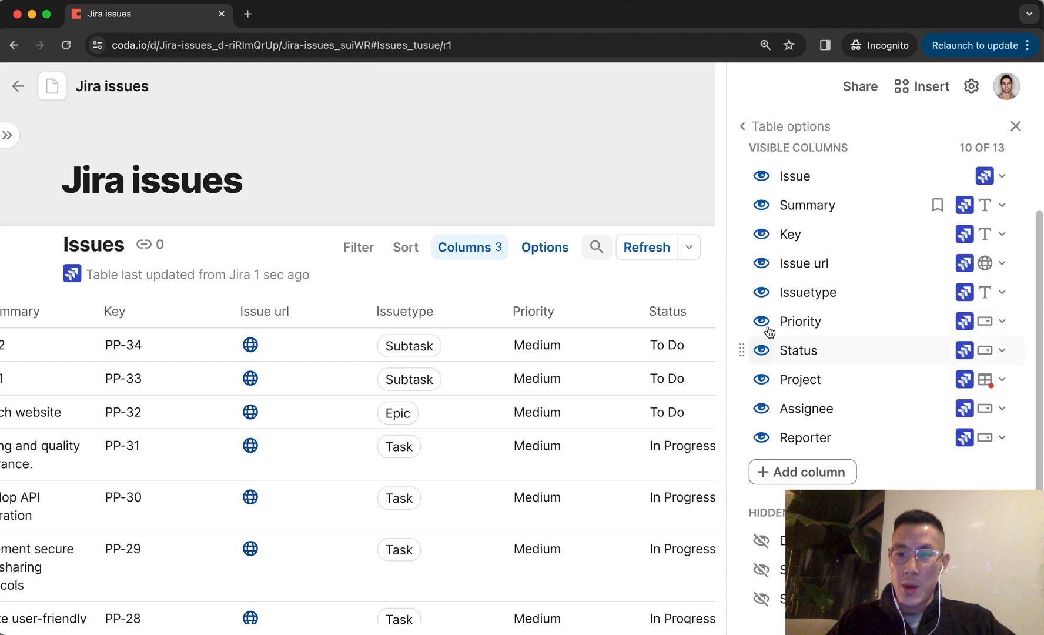
Step: Hide the Issuetype and Key columns and filter the table to Status = To Do
left_click(760, 292)
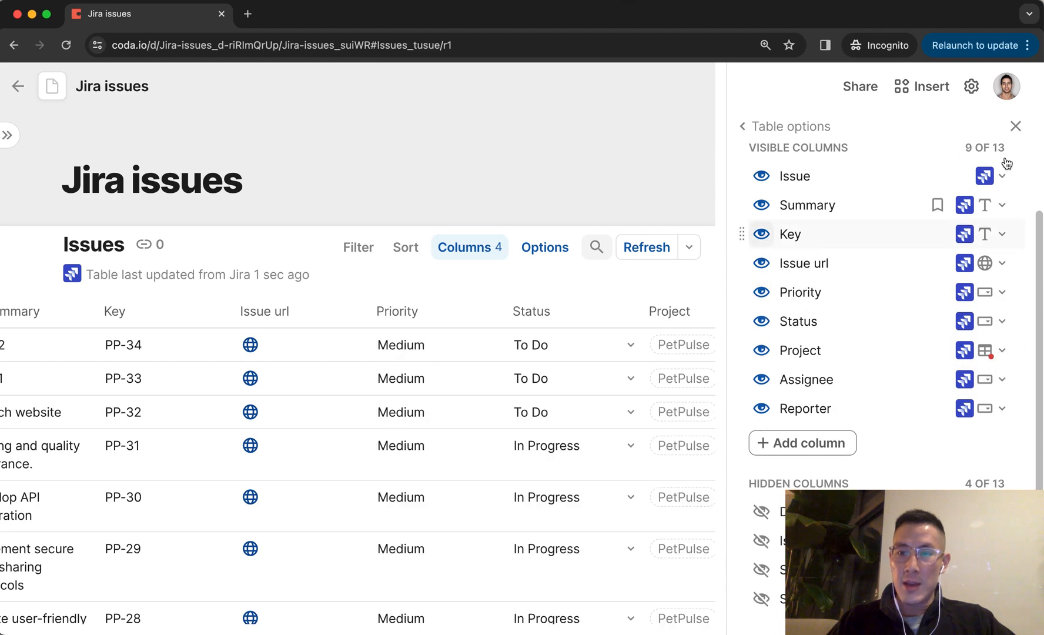
left_click(1015, 127)
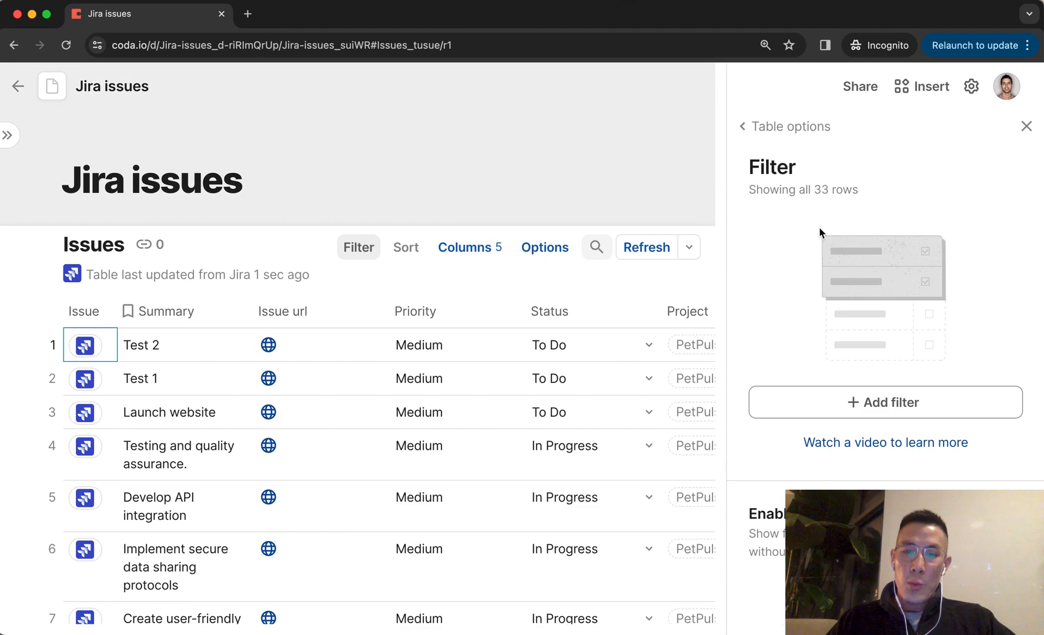
left_click(885, 402)
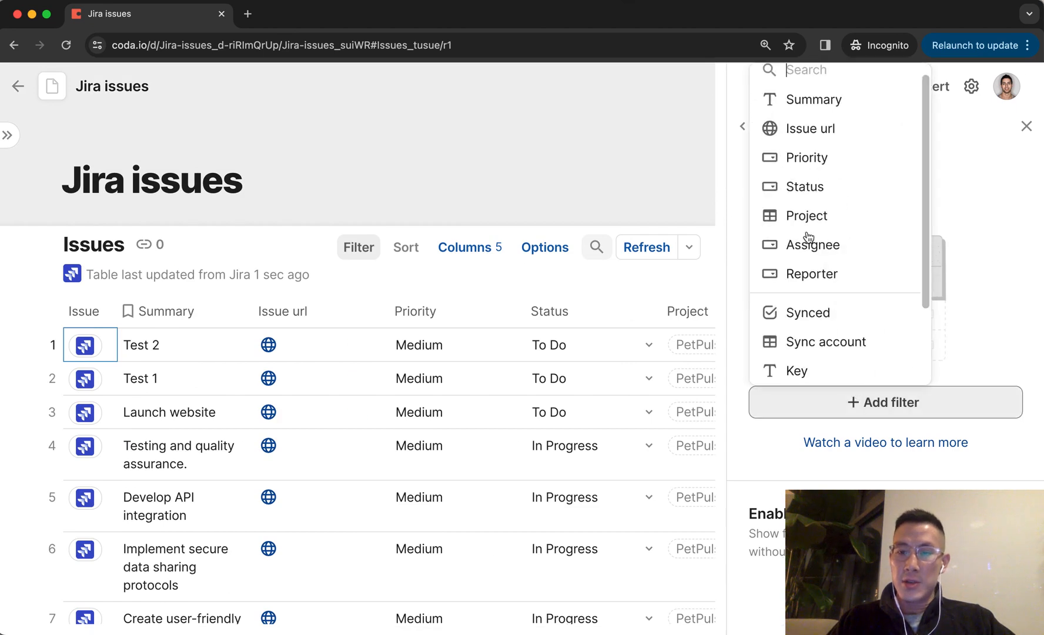
left_click(806, 186)
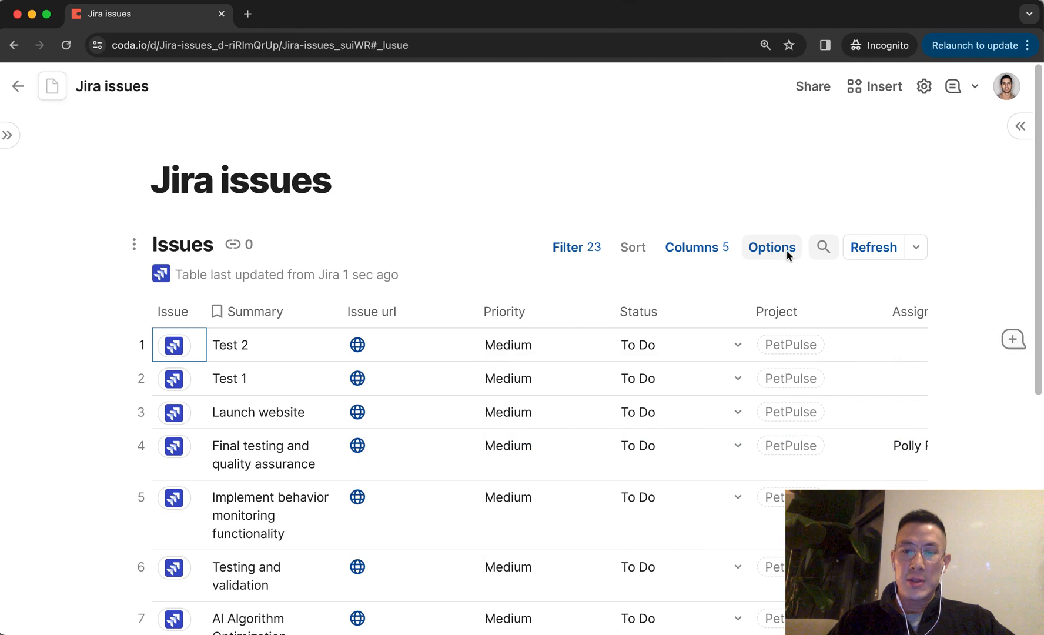
Step: Display the Issues table as a chart segmented by Status
left_click(770, 247)
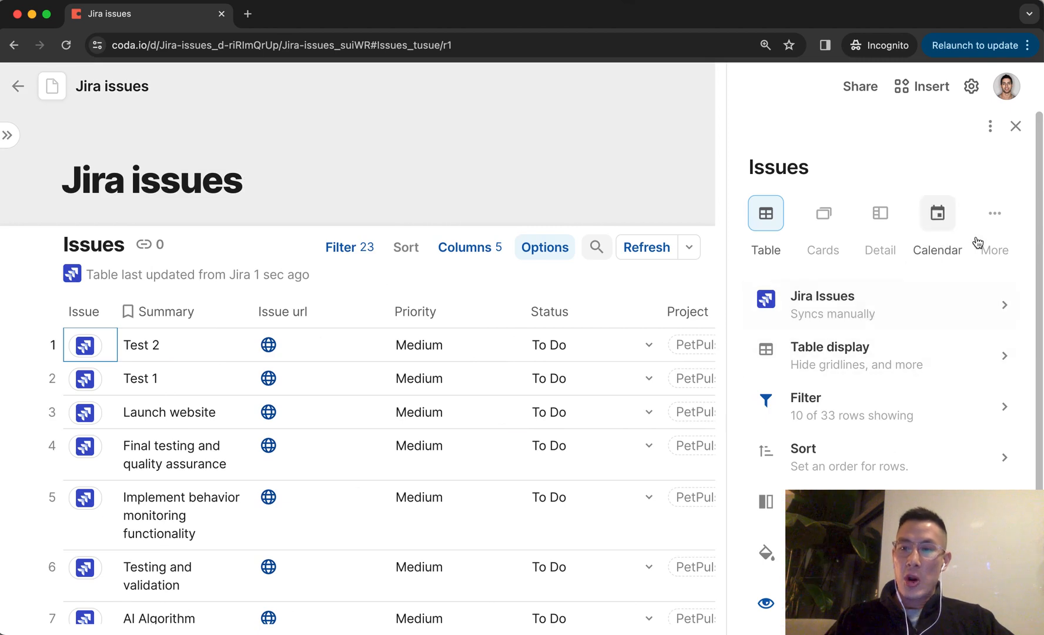
left_click(1006, 226)
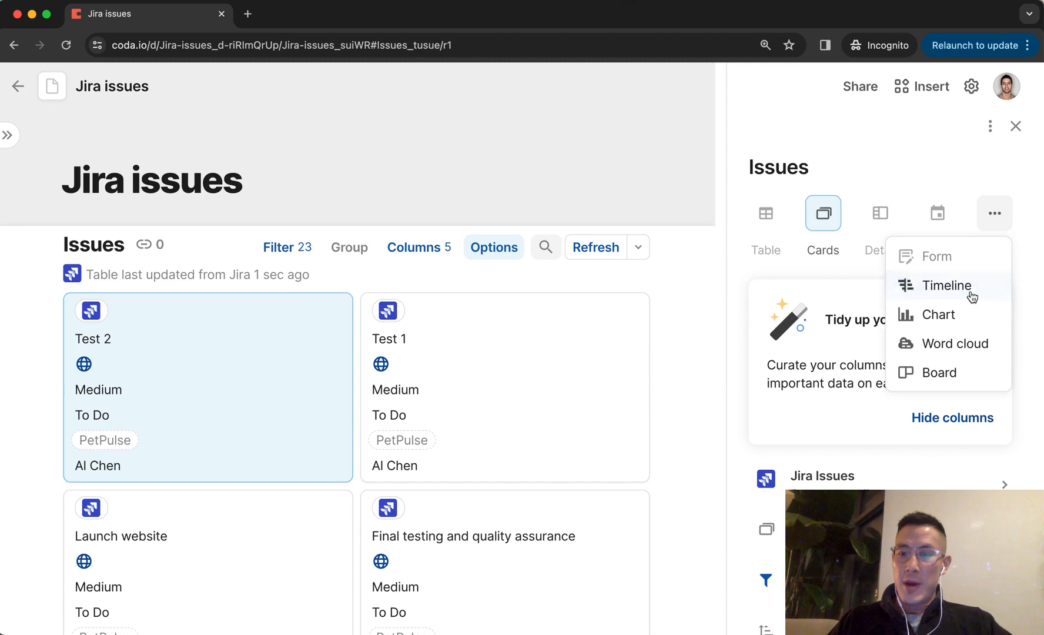
left_click(939, 314)
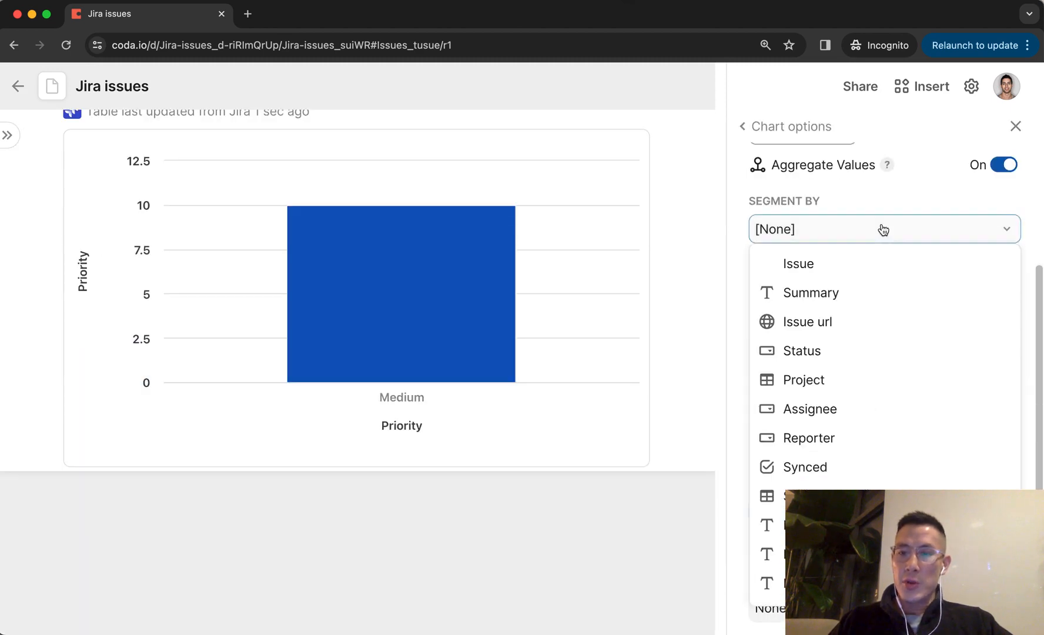
left_click(804, 350)
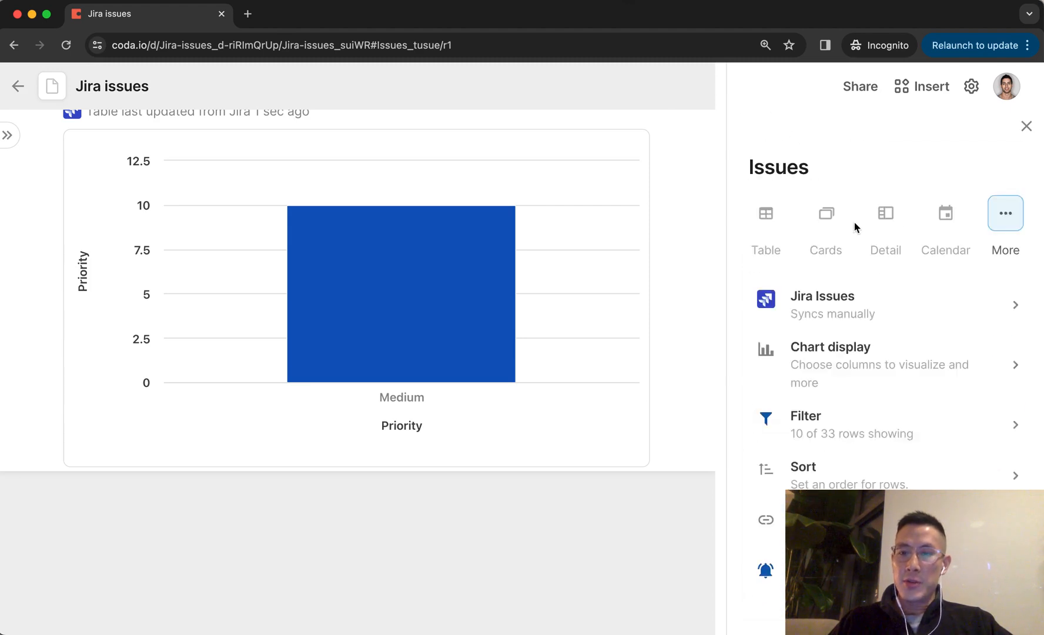
Step: Remove the To Do filter so the chart counts all 33 issues, and close the options
left_click(806, 425)
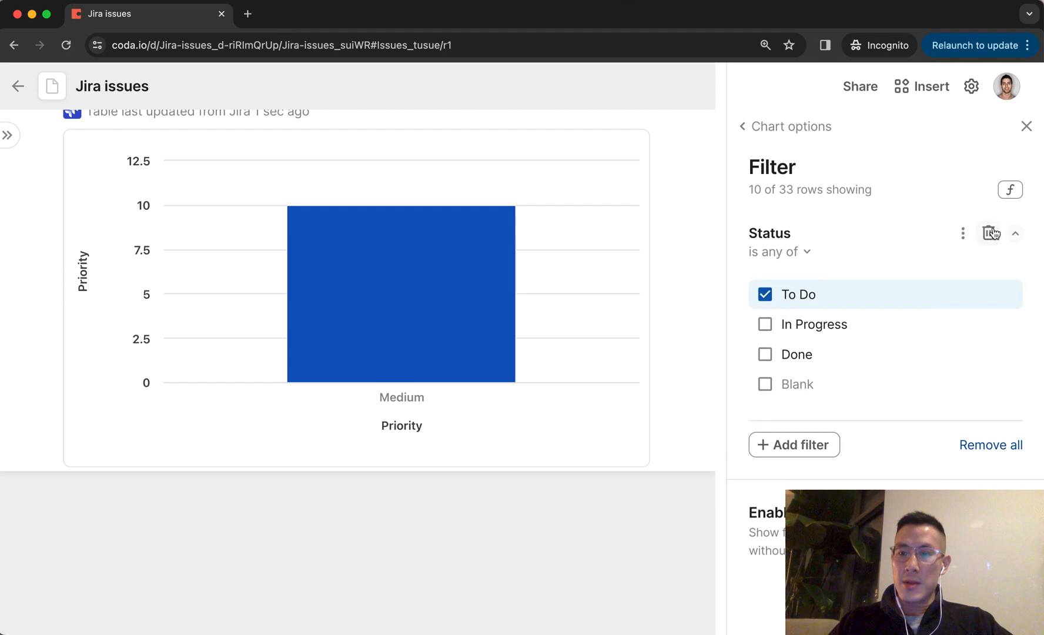
left_click(991, 233)
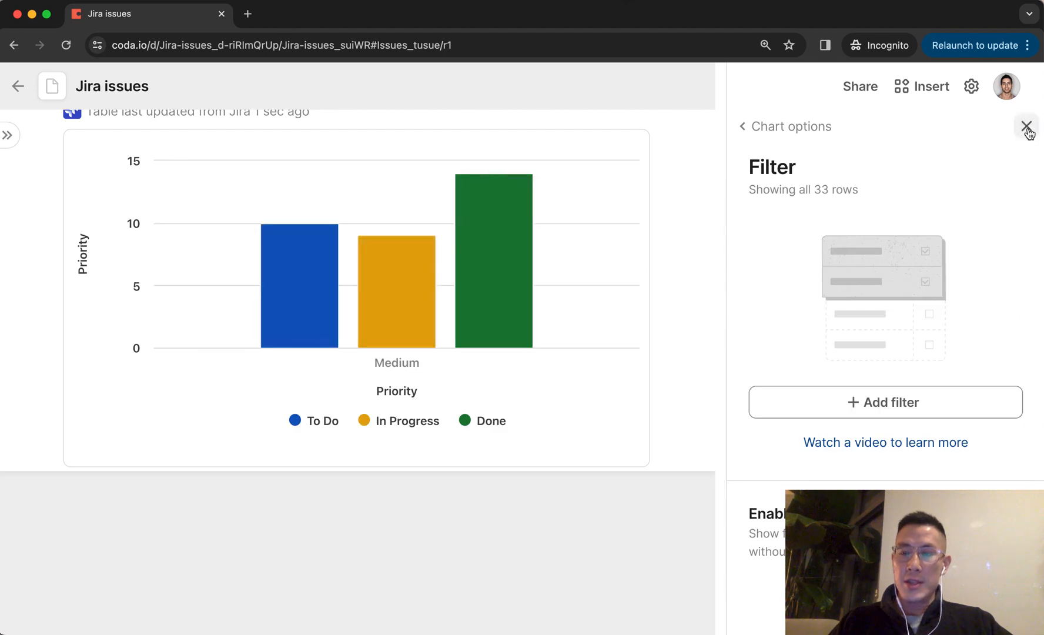
left_click(1028, 126)
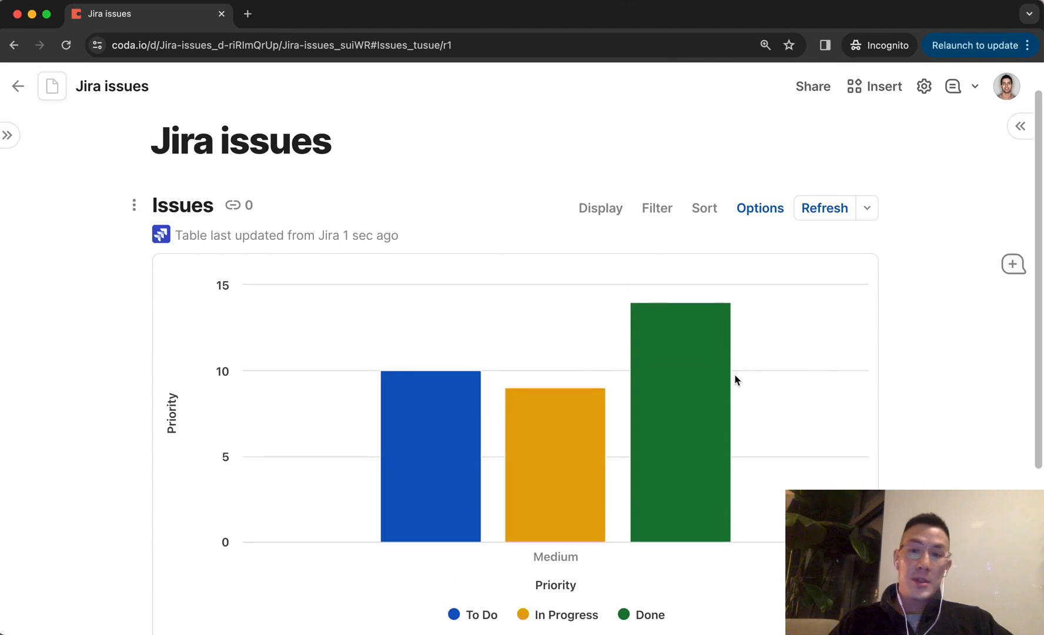
Step: Switch the Issues view from chart back to the Table layout and close the options panel
left_click(760, 208)
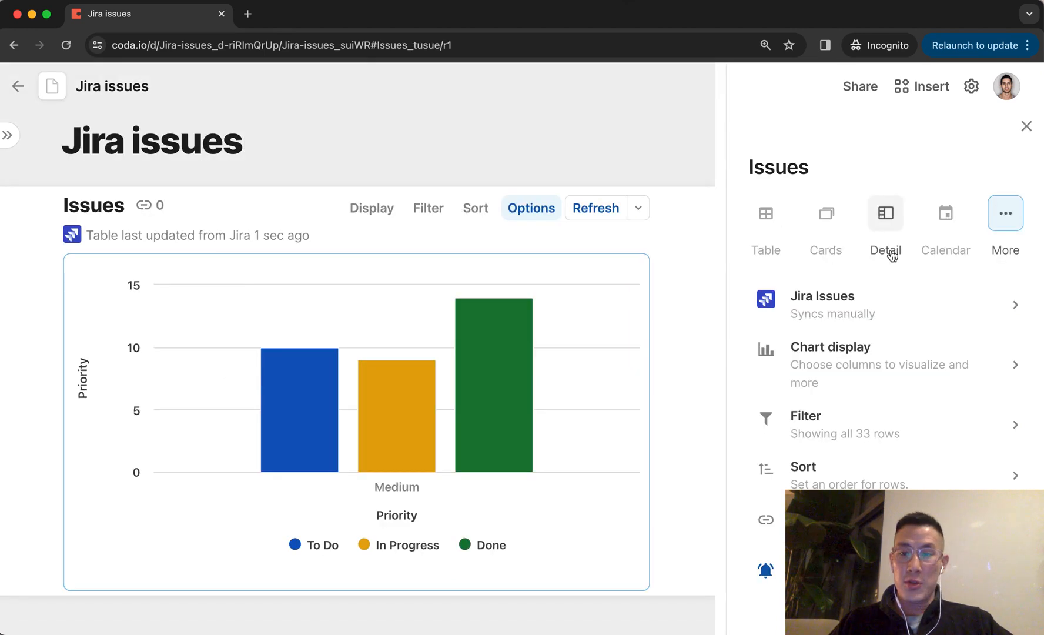
left_click(764, 224)
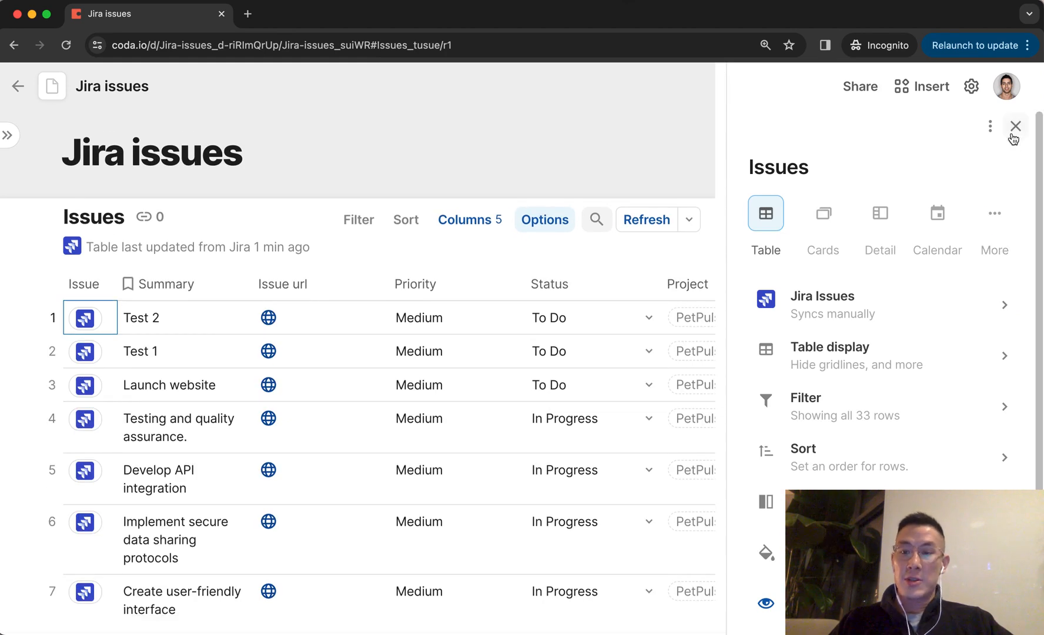
left_click(1016, 126)
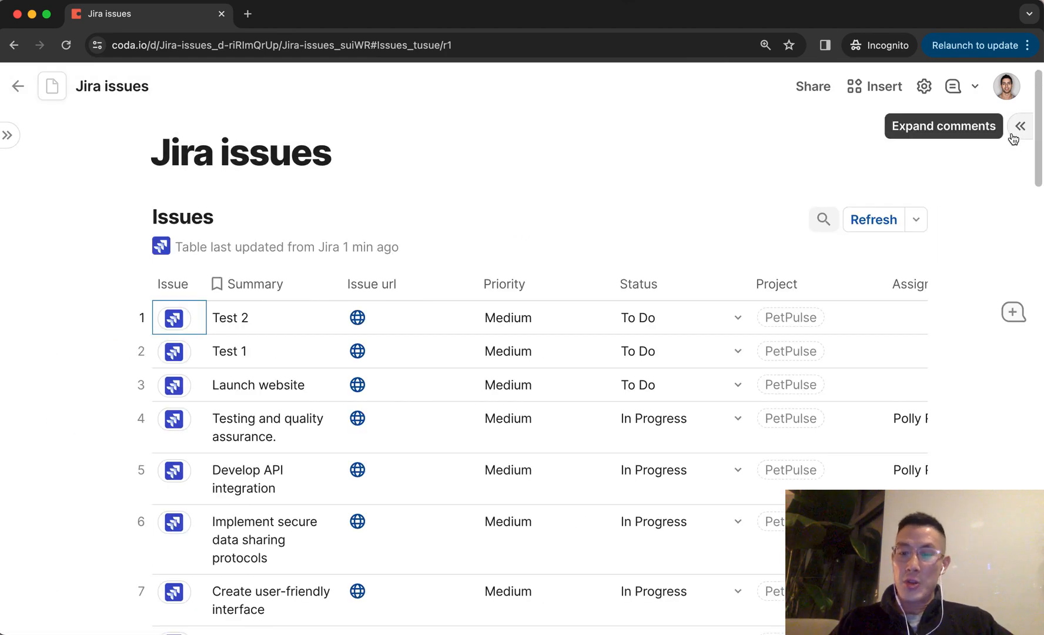